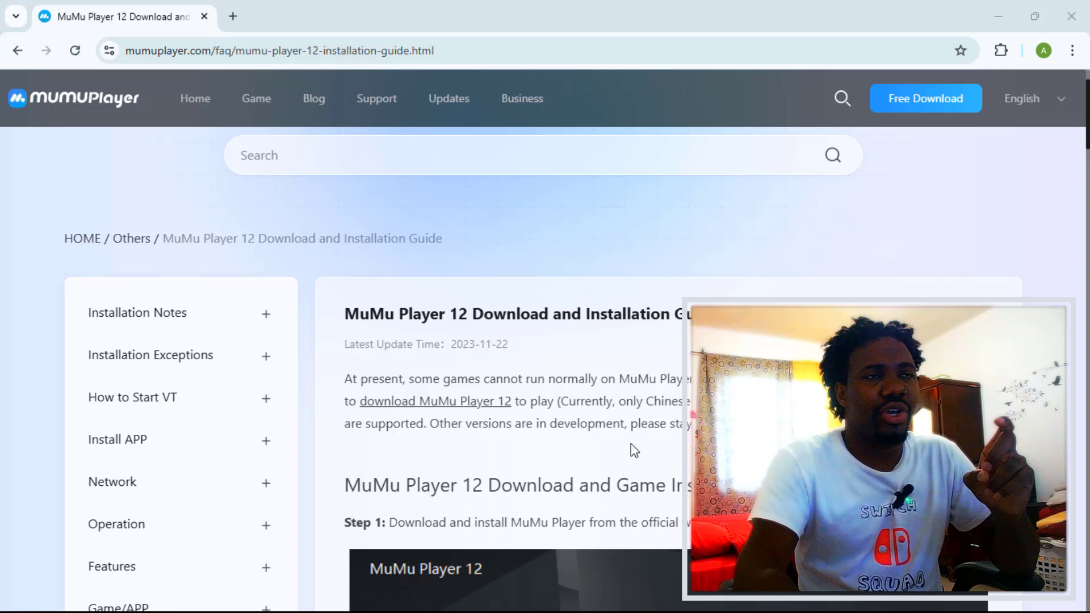
mouse_move(369, 184)
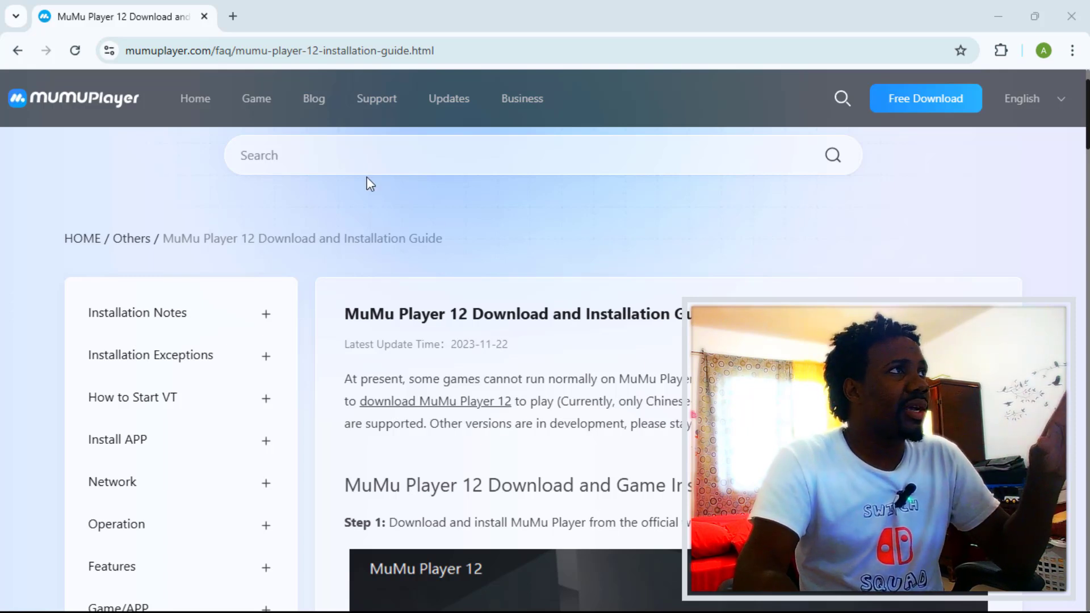
mouse_move(826, 281)
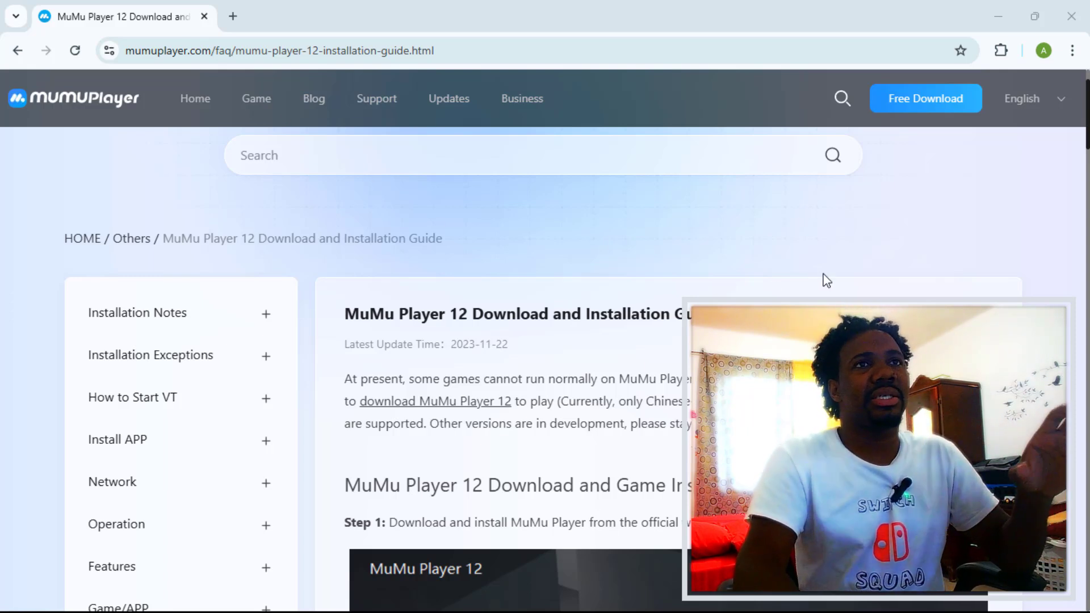
mouse_move(926, 98)
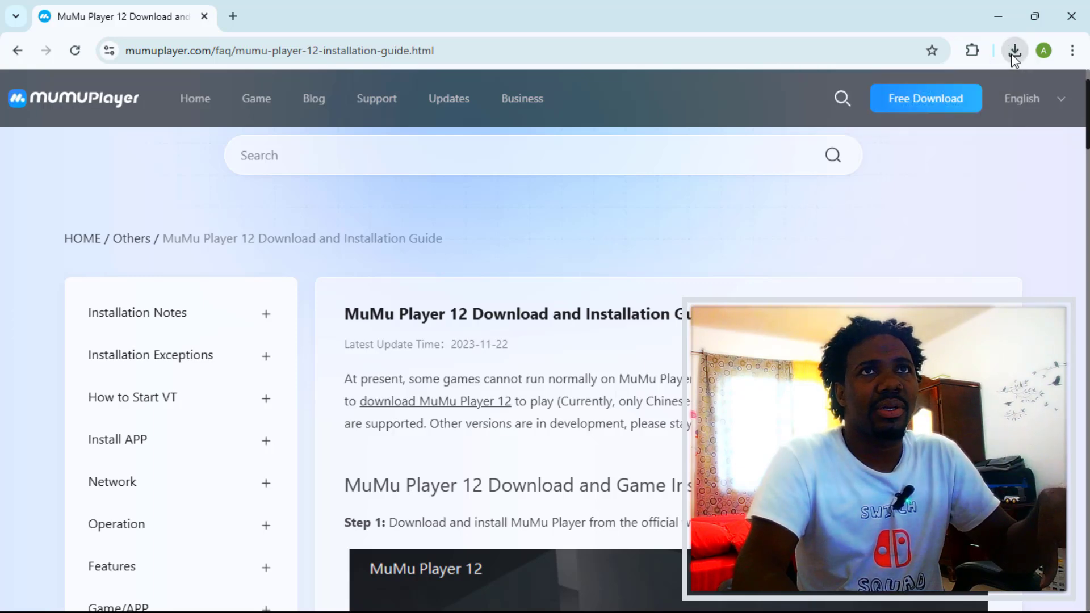
- Show the downloaded MuMu installer in its folder from Chrome's downloads
left_click(1014, 50)
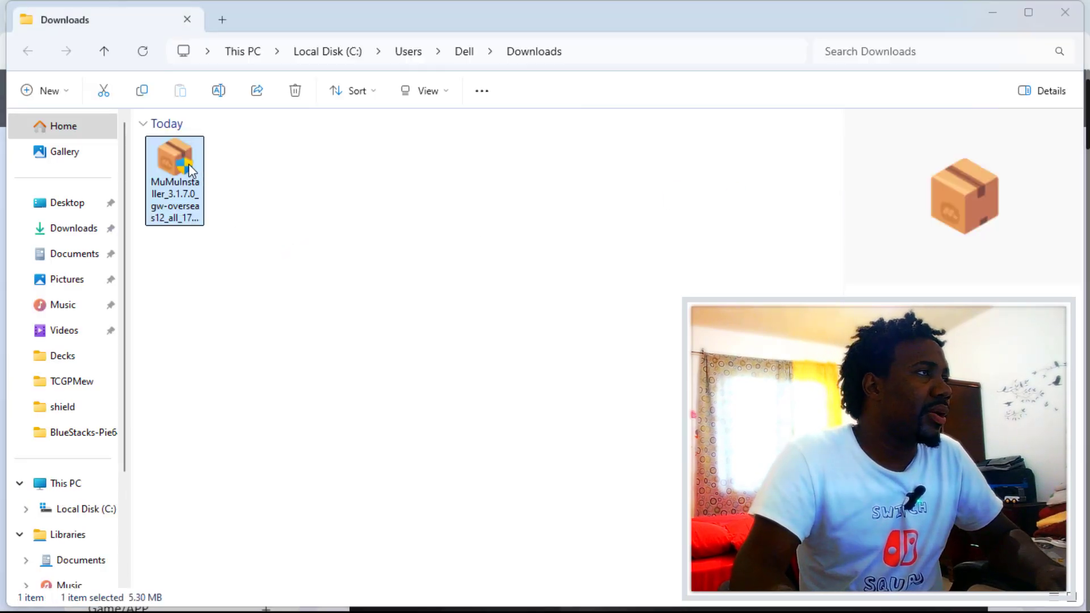
- Run the MuMuInstaller from Downloads and start the Quick Install
double_click(174, 160)
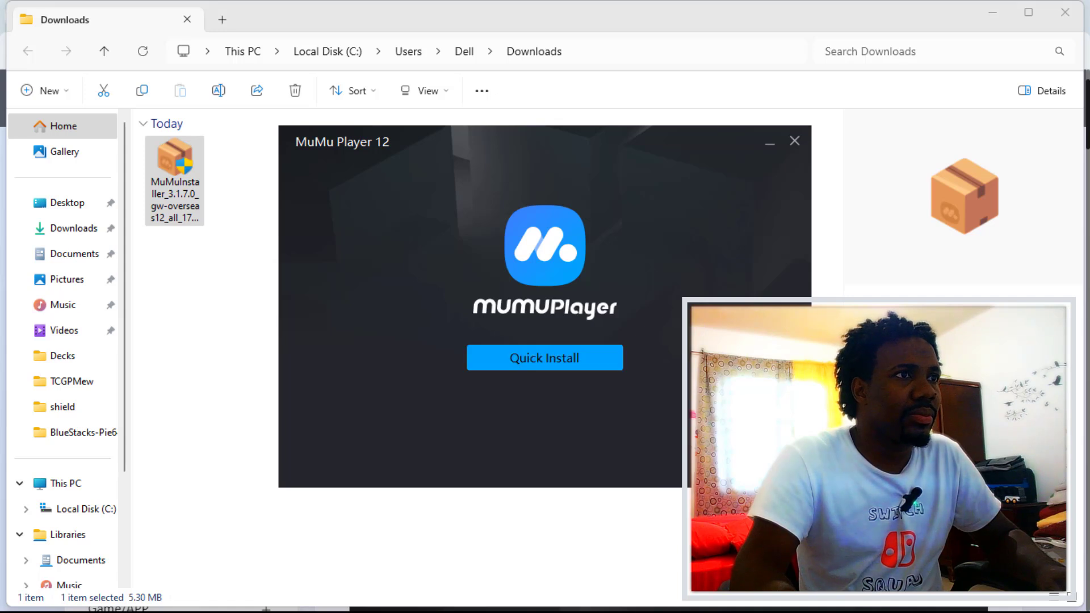
left_click(544, 358)
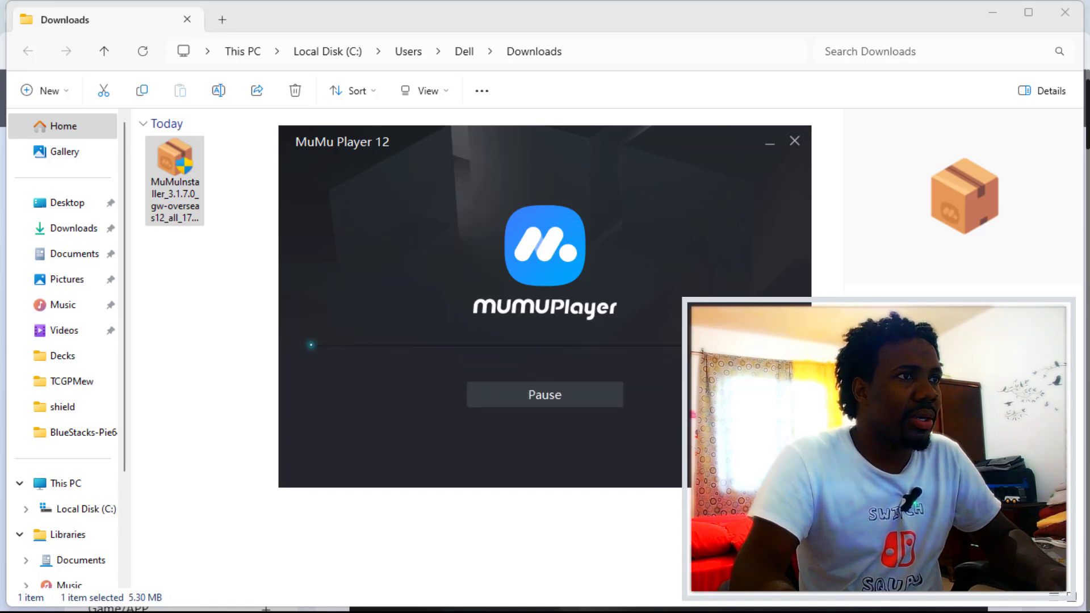
left_click(544, 394)
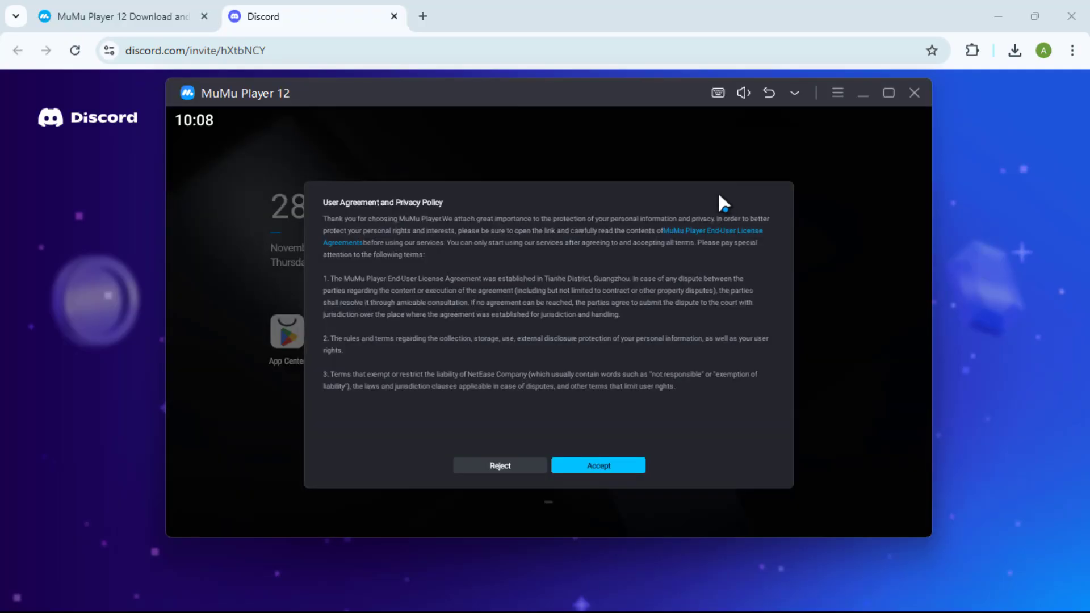
mouse_move(471, 243)
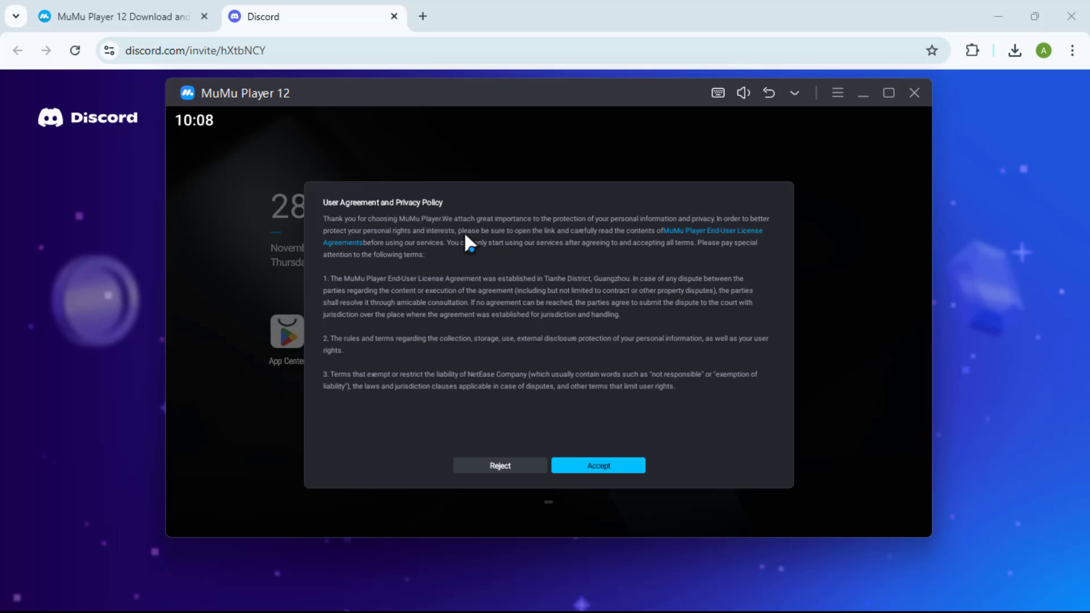
mouse_move(563, 386)
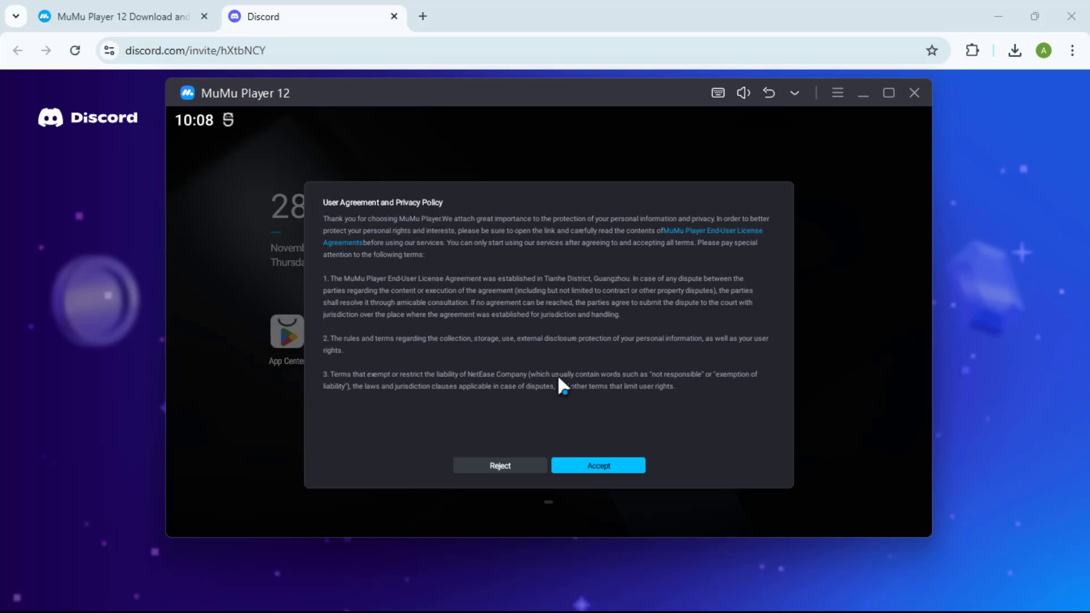
- Accept the User Agreement and minimize Chrome to reveal the emulator home screen
left_click(597, 466)
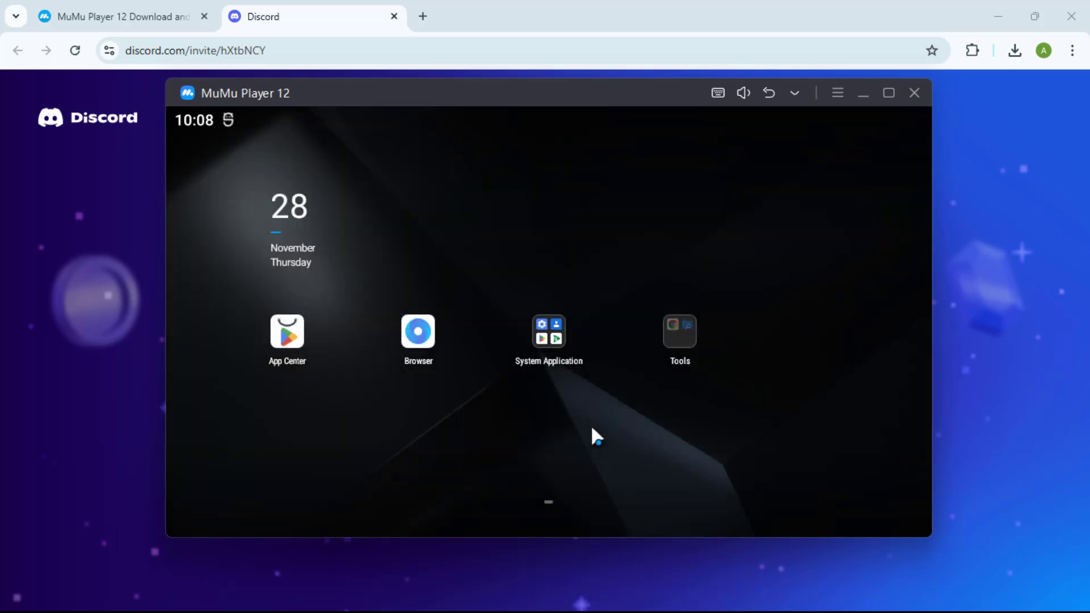
mouse_move(272, 105)
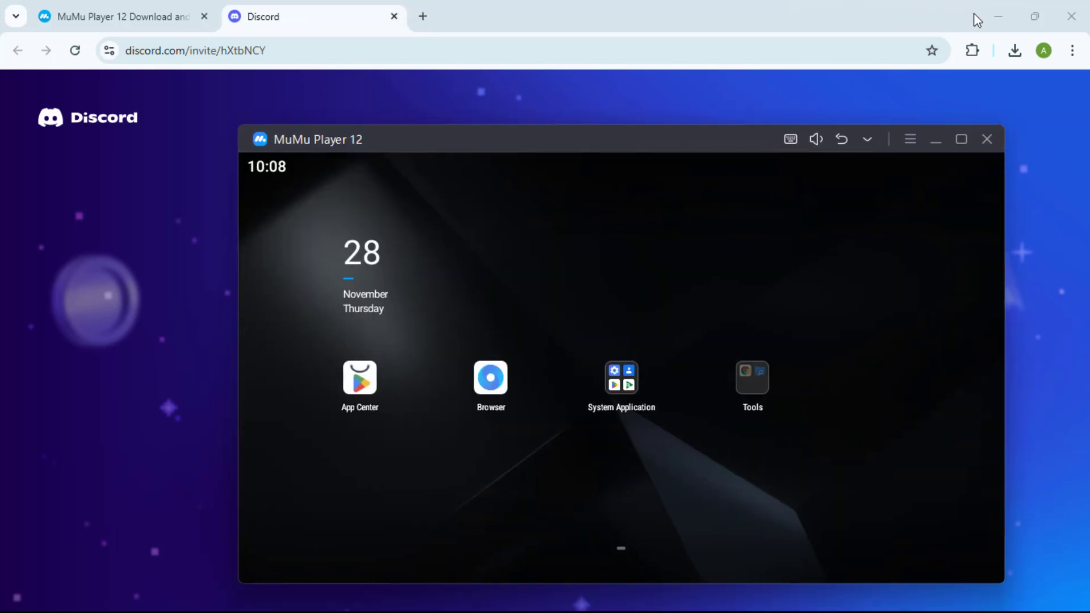
left_click(1071, 16)
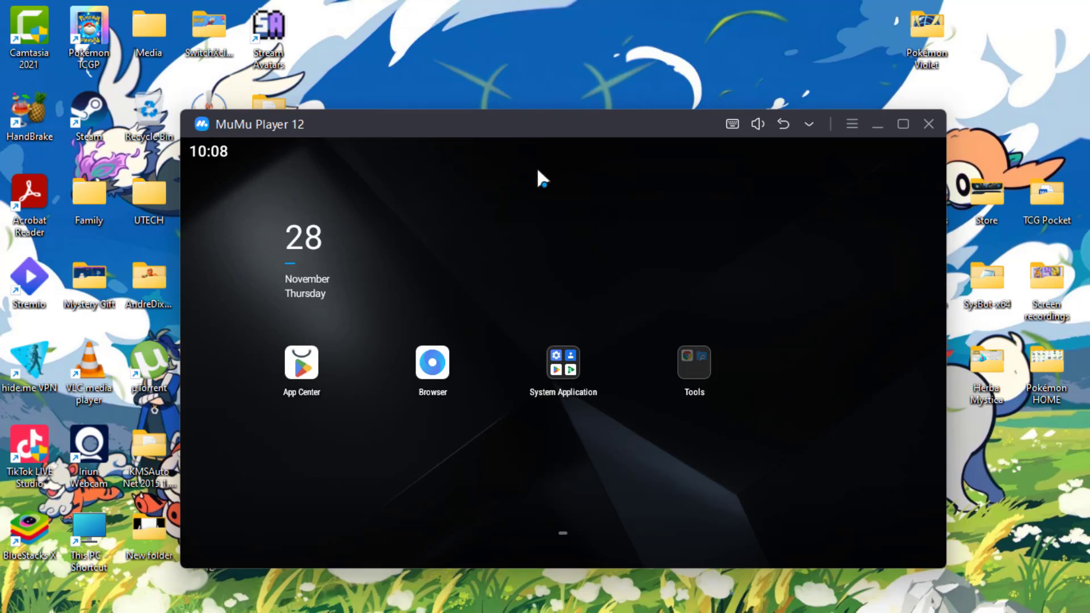
- Launch Google Play Store from System Application and begin Google sign-in
left_click(562, 362)
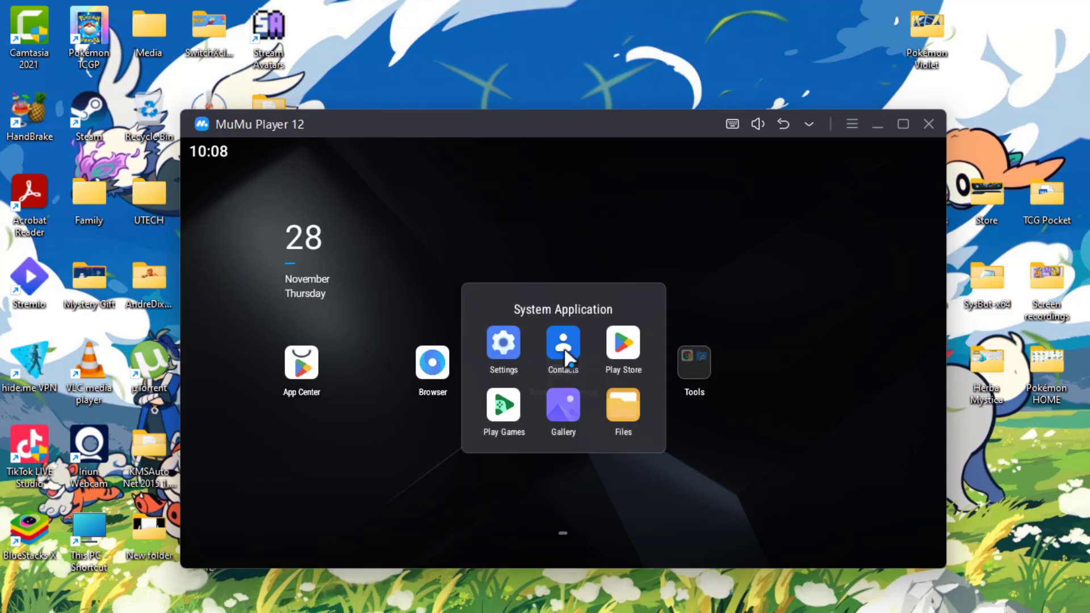
mouse_move(661, 351)
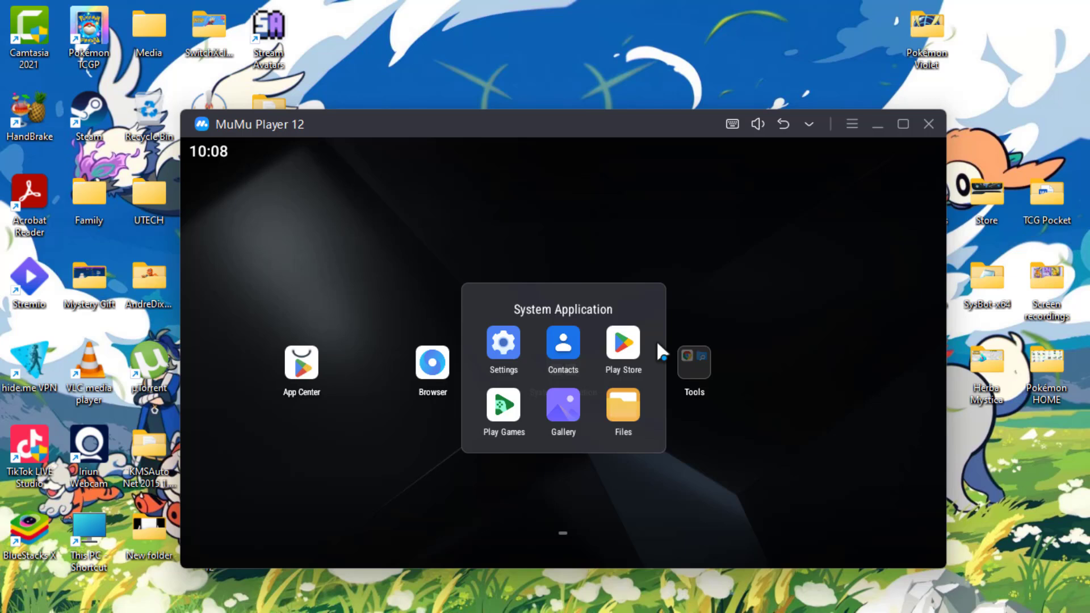
left_click(623, 343)
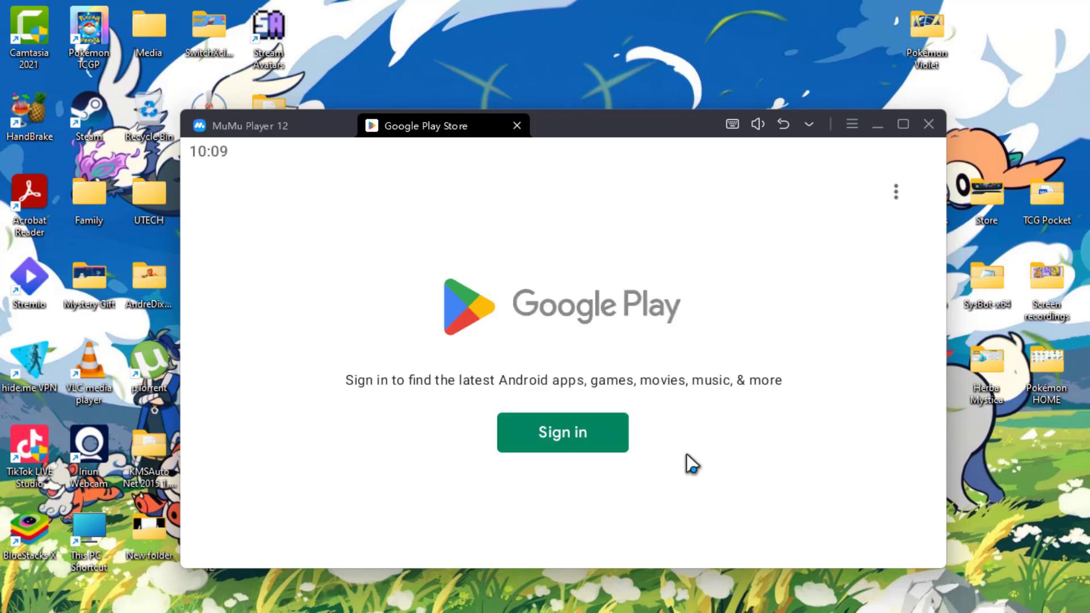
left_click(562, 432)
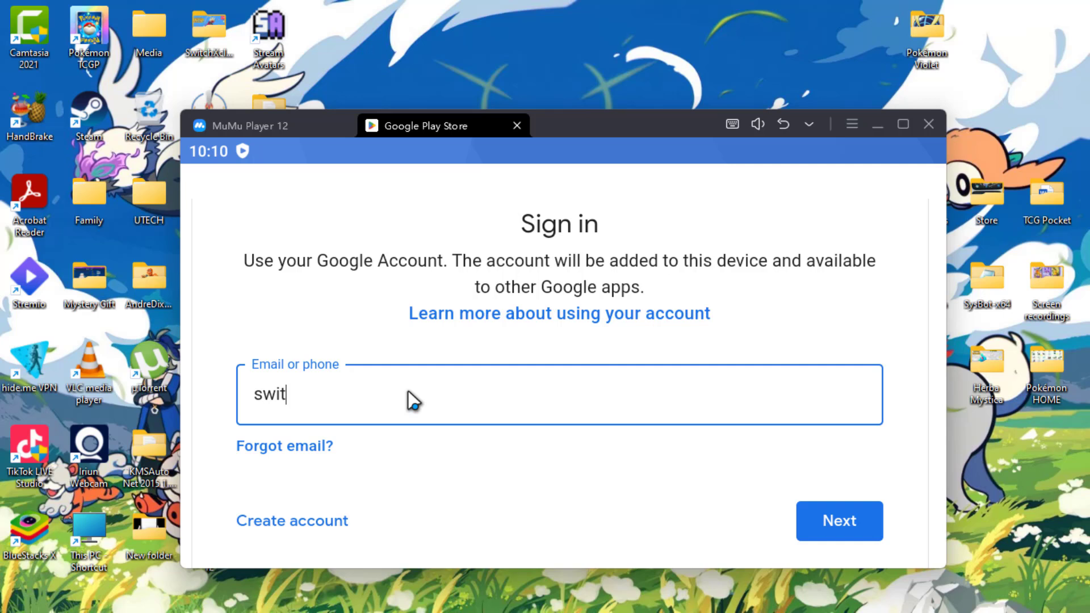
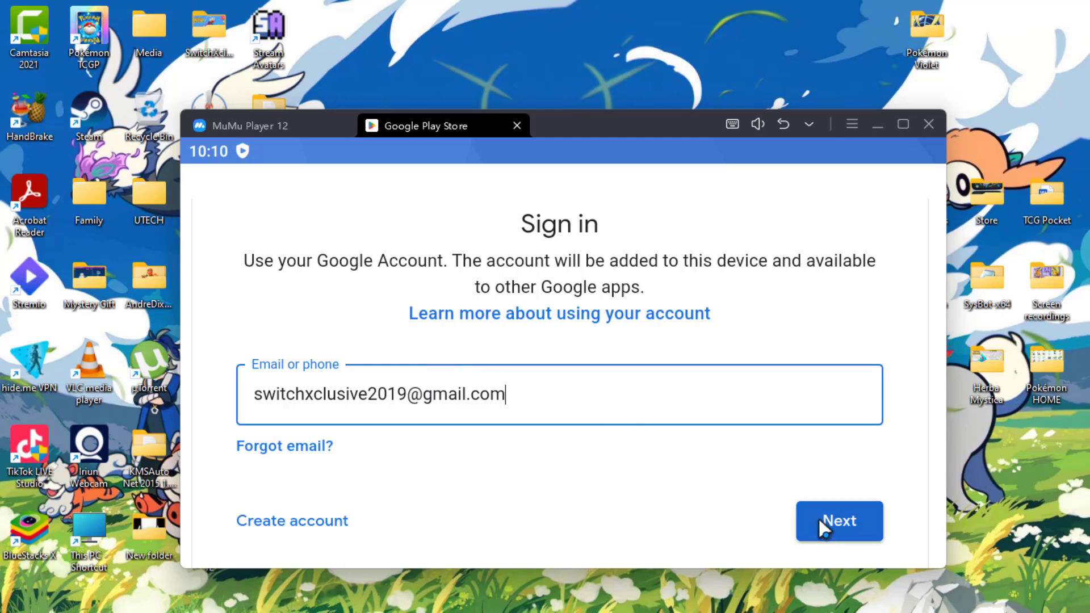
left_click(839, 521)
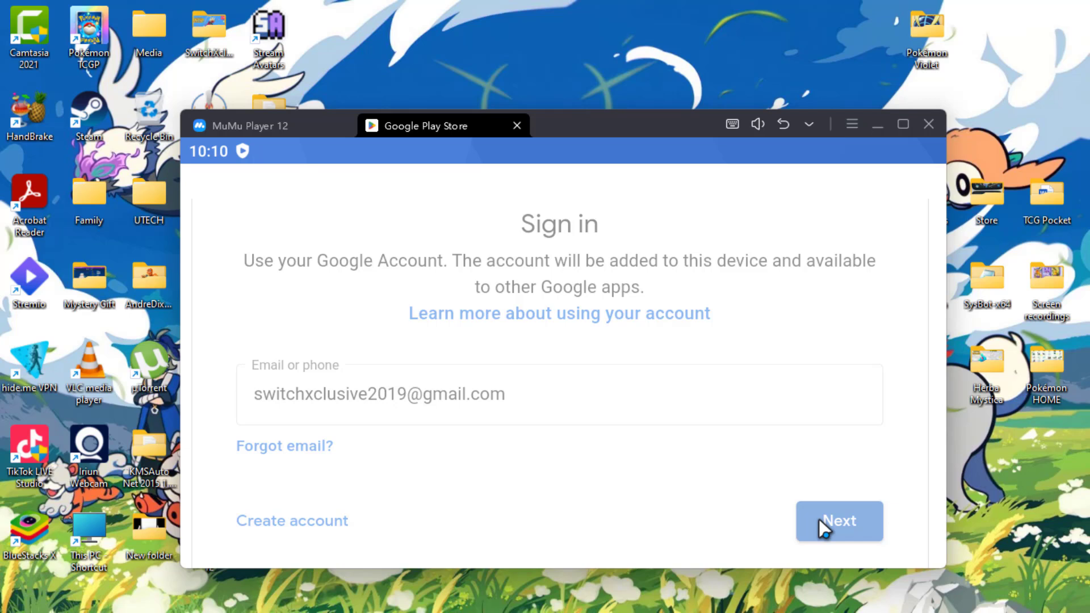
left_click(839, 521)
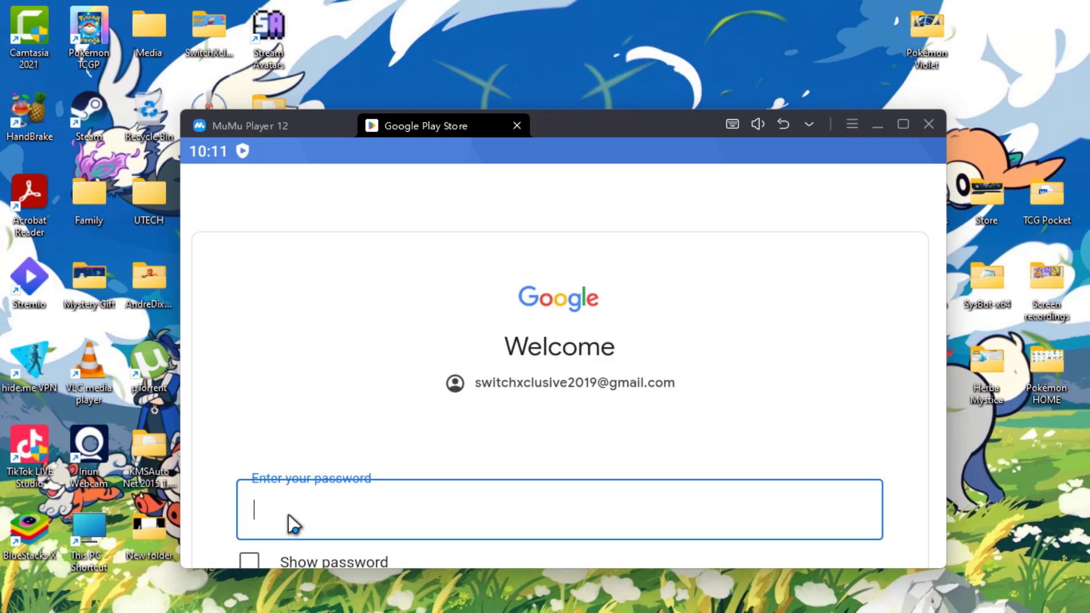
- Enter the Google account password to proceed with sign-in
type("password")
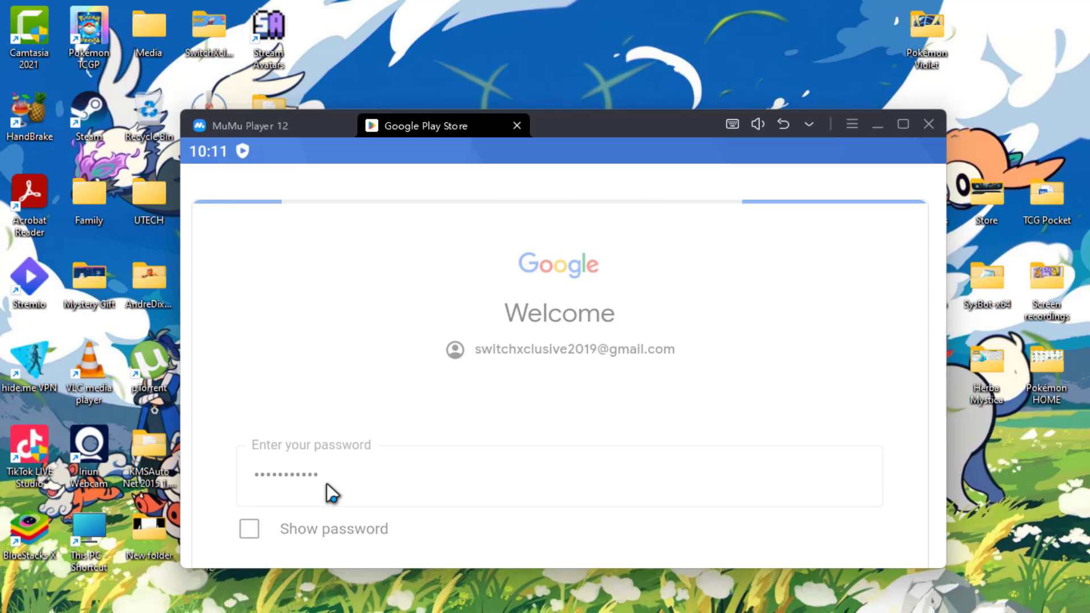
scroll("down", 3)
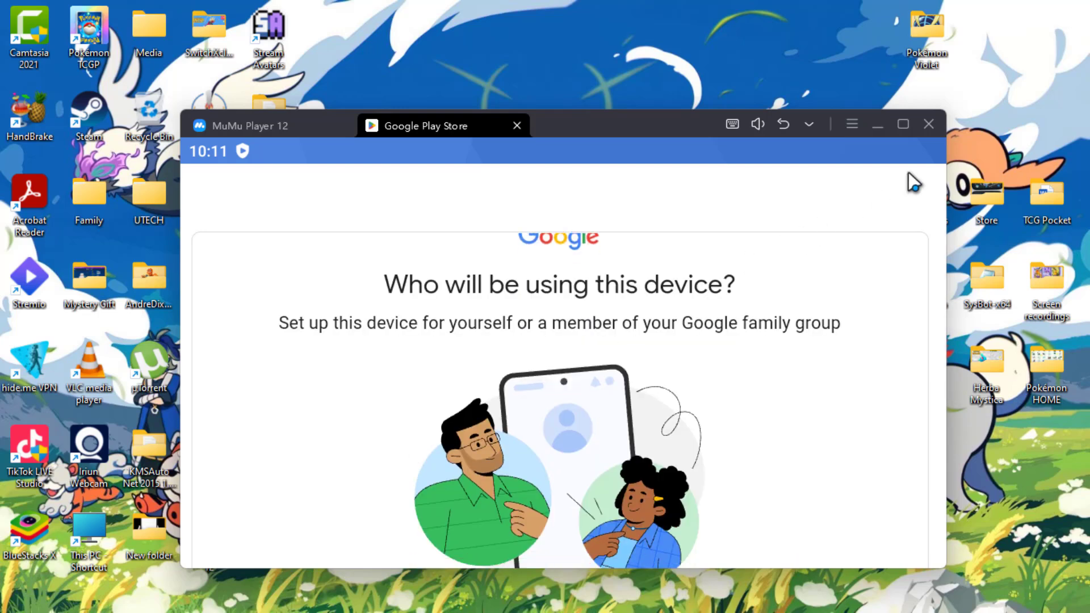
- Maximize the emulator and agree to the Google Terms of Service
left_click(903, 124)
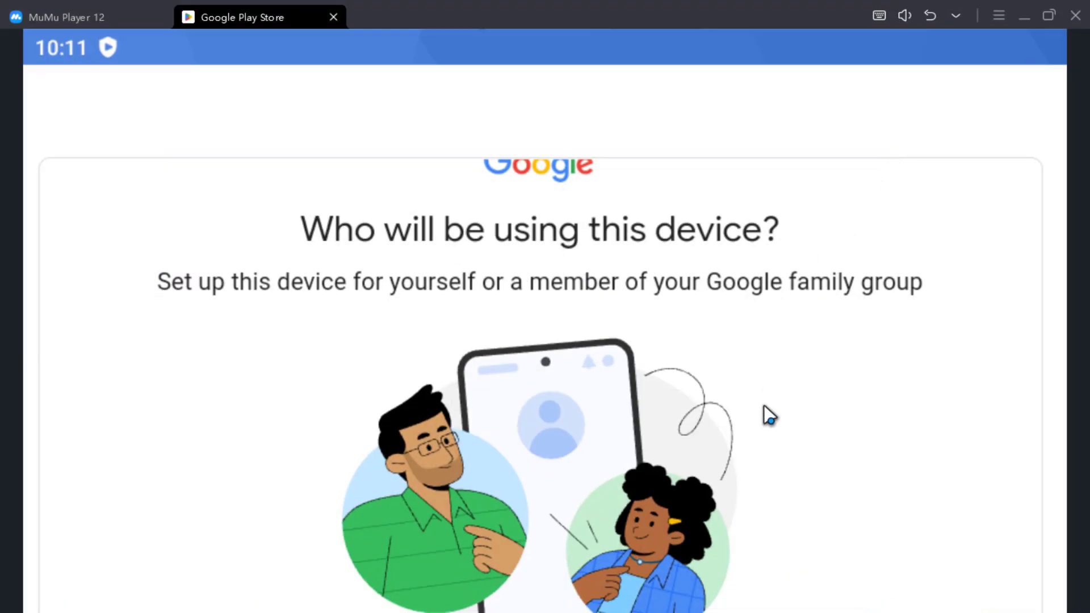
scroll("down", 3)
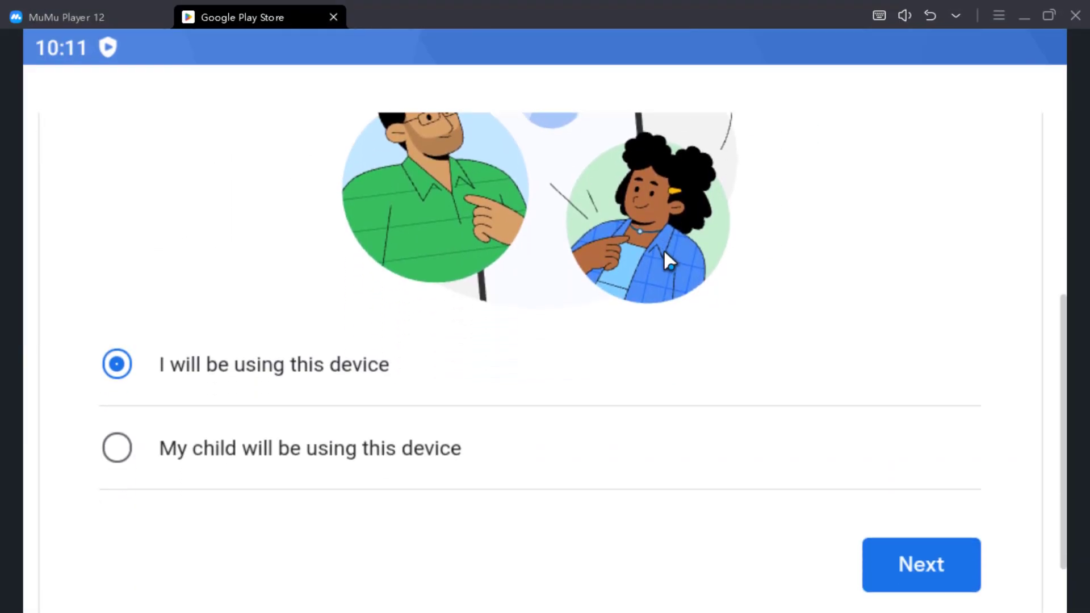
scroll("up", 3)
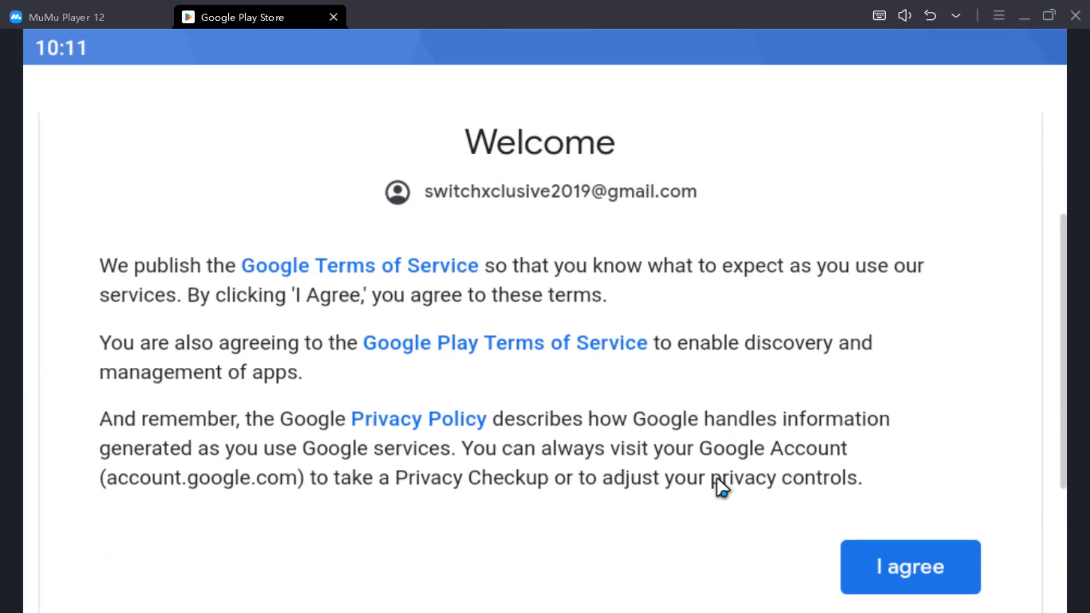
left_click(910, 567)
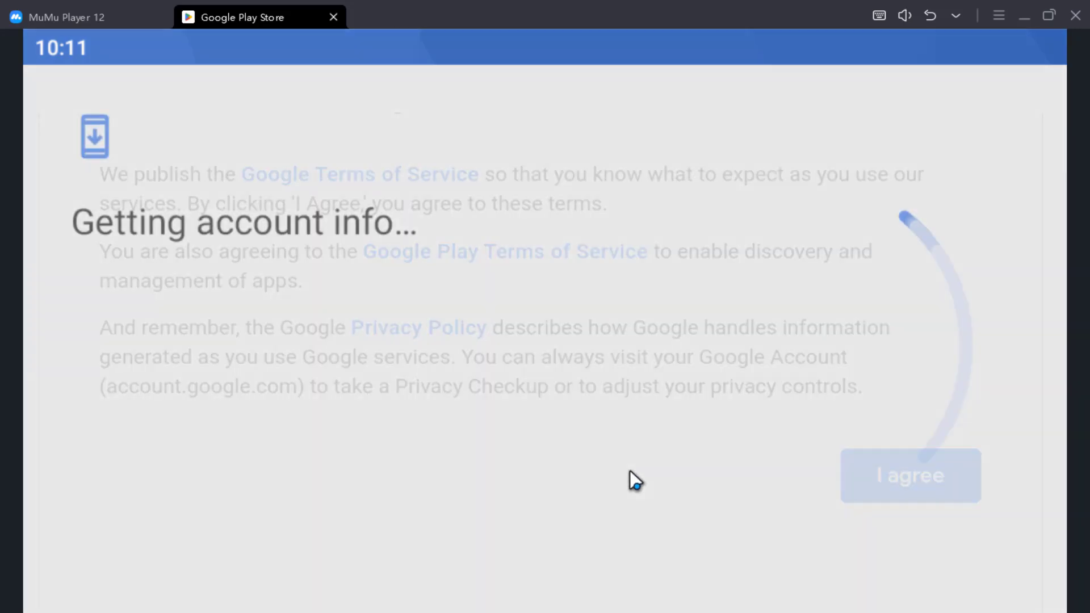
left_click(910, 476)
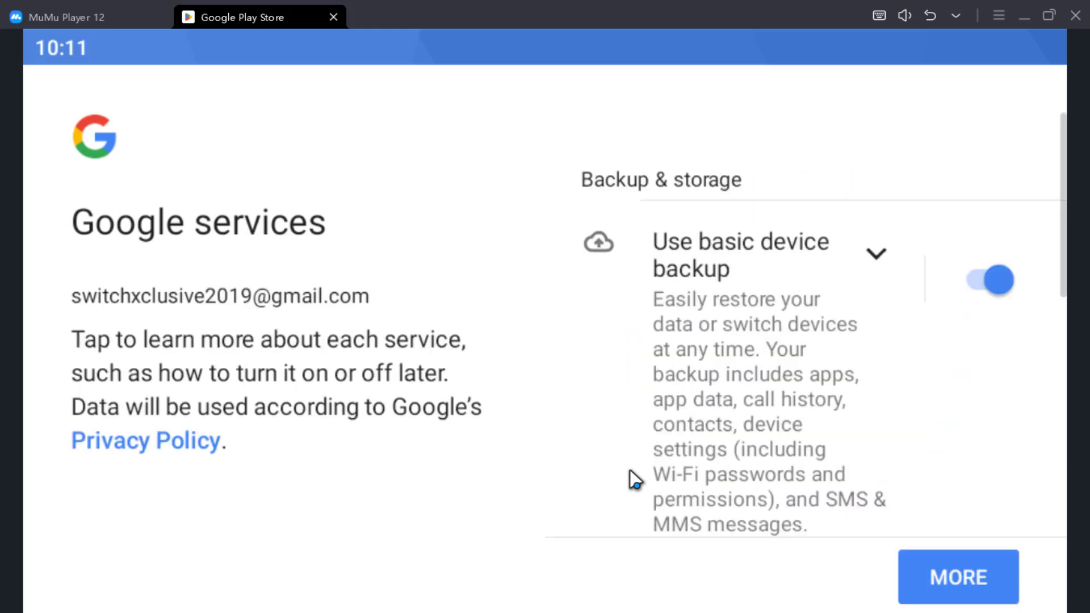
- Accept the Google services settings to finish signing in
scroll("down", 3)
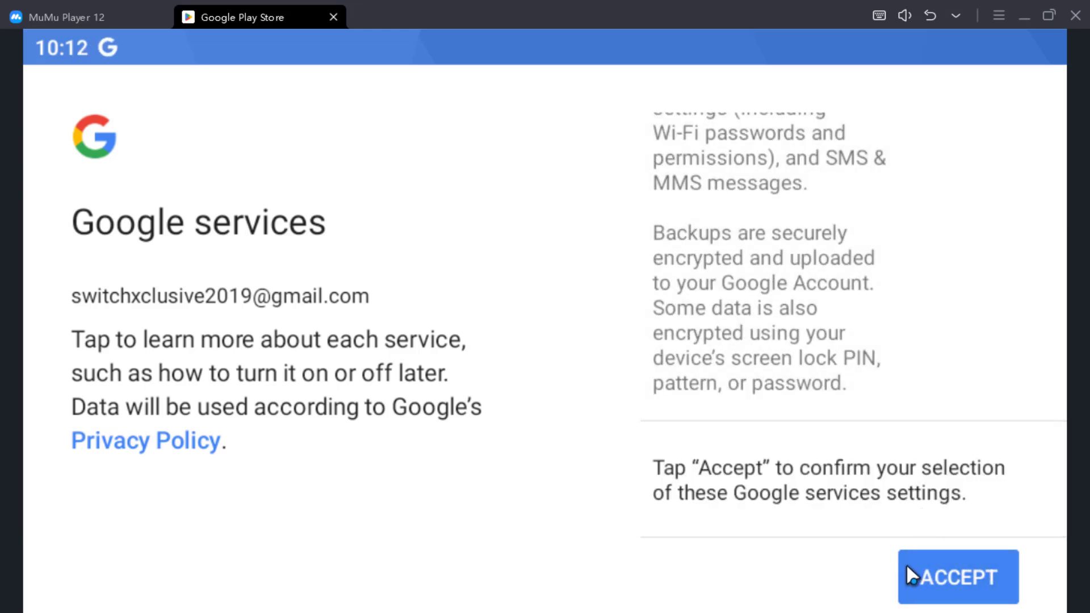
left_click(958, 577)
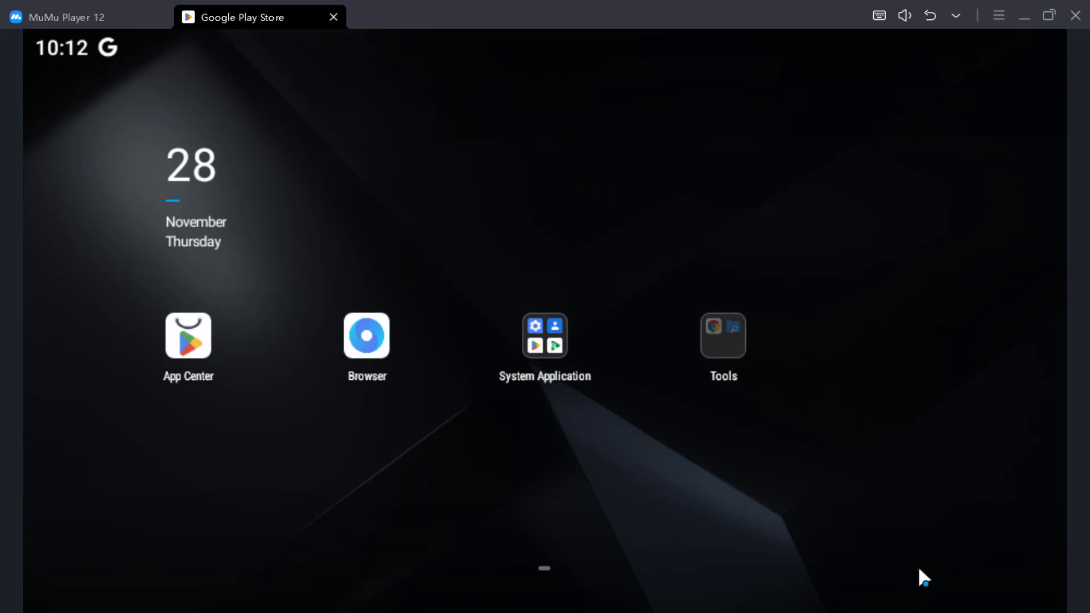
- Close the Play Store, returning to the signed-in Android home screen
left_click(333, 17)
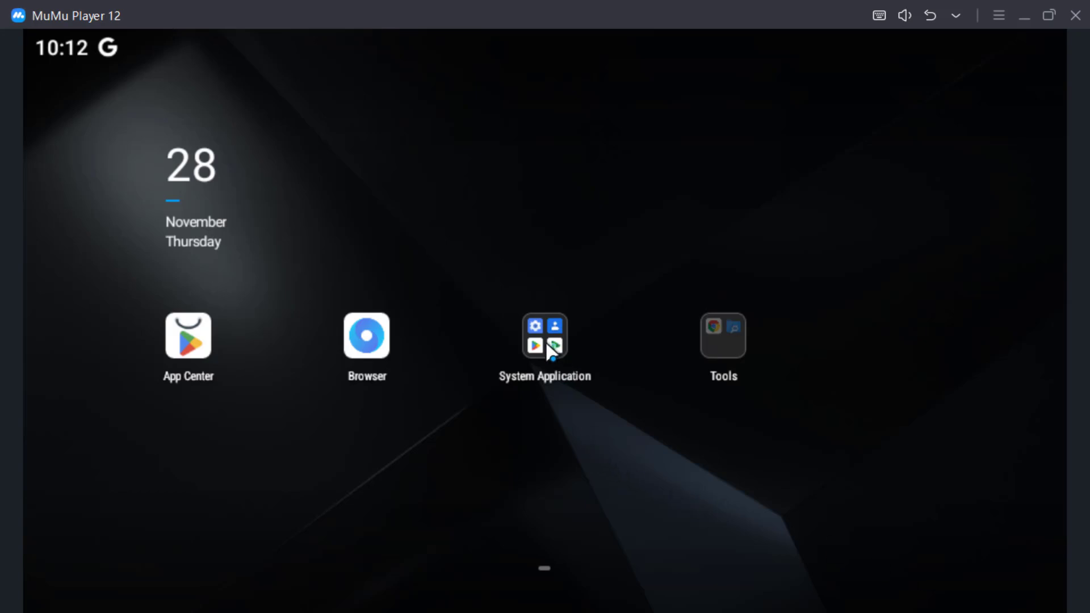
mouse_move(915, 98)
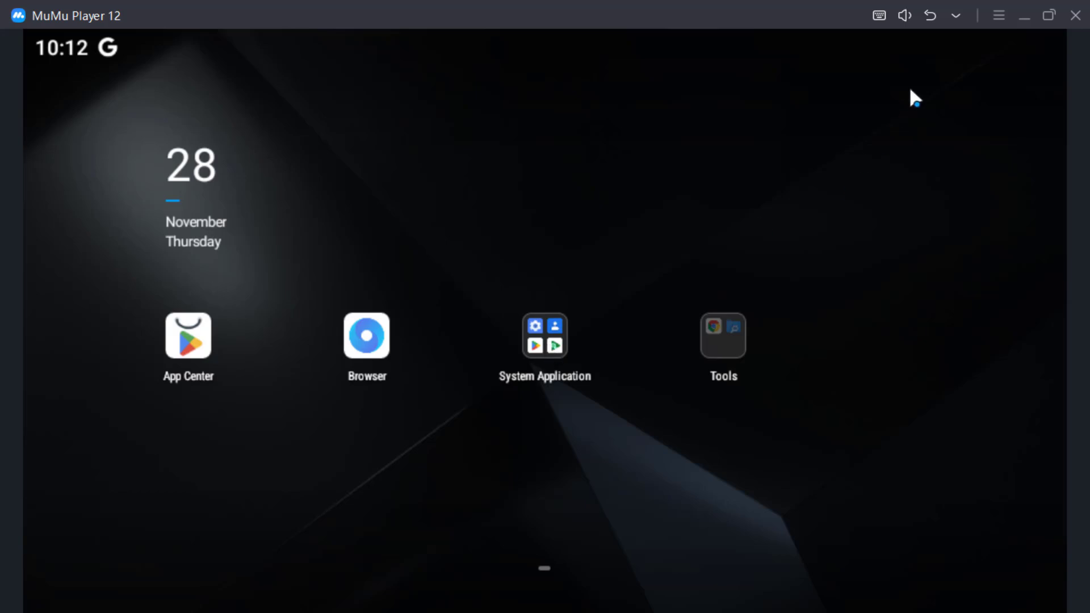
mouse_move(704, 292)
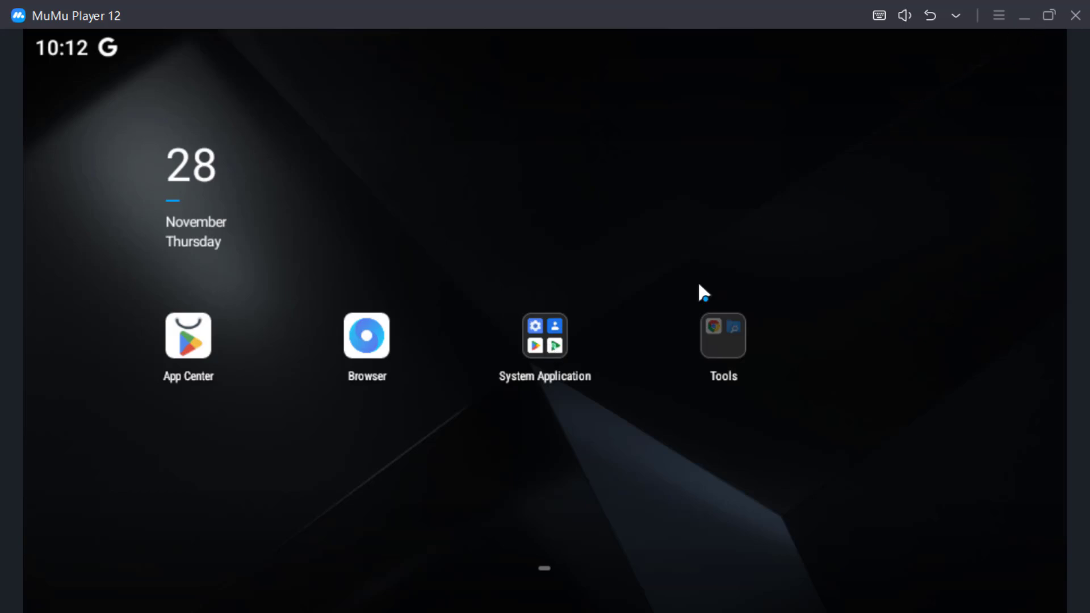
mouse_move(498, 372)
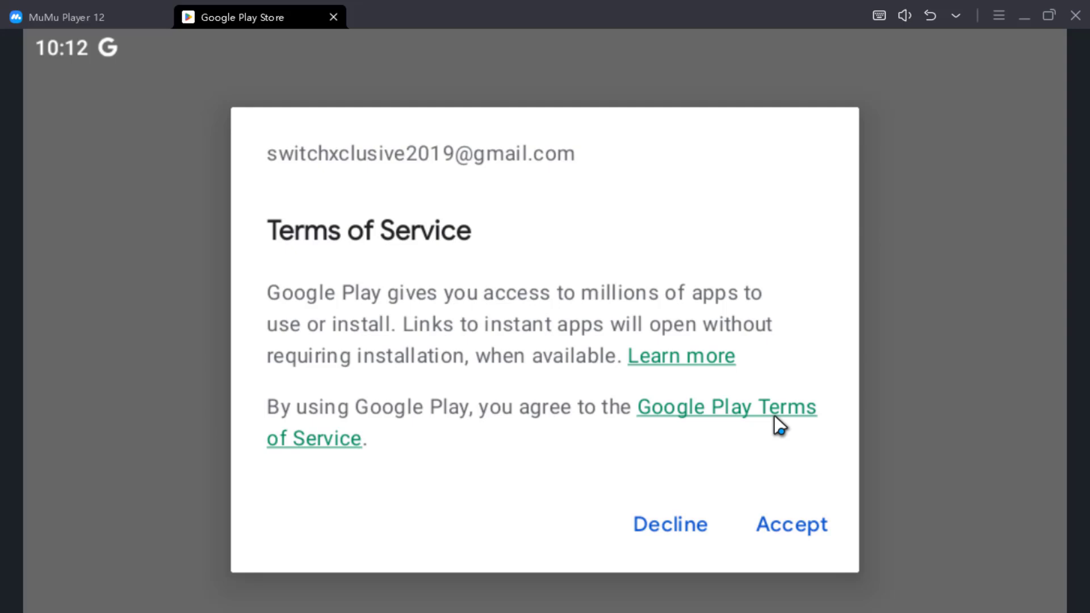
- Accept the Google Play Terms of Service to reach the store's For you page
left_click(790, 525)
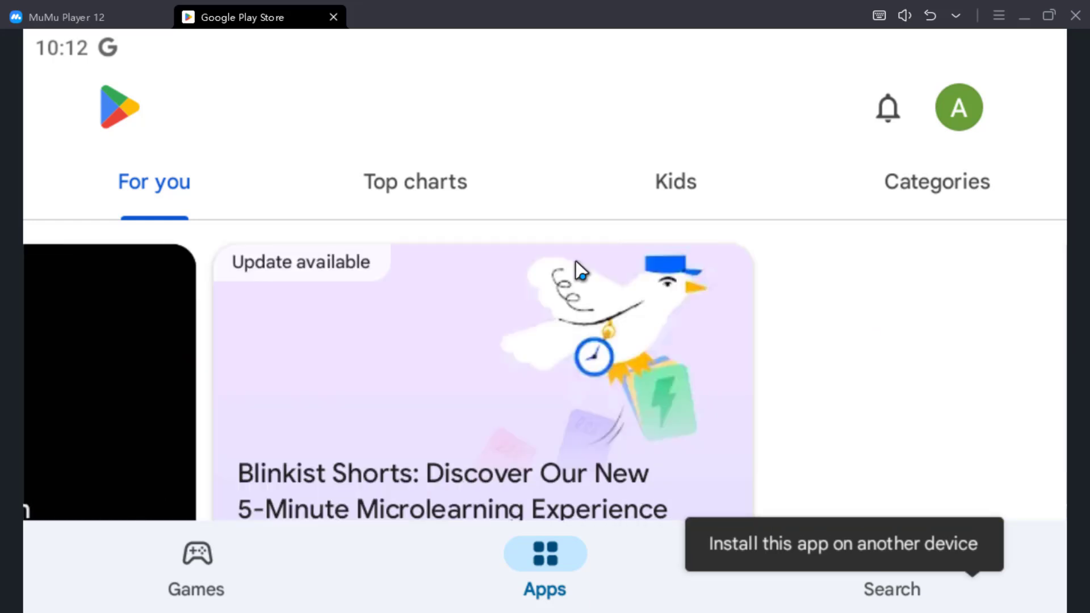
- Search the Play Store for 'tcg pocket' so Pokémon TCG Pocket appears in results
scroll("left", 3)
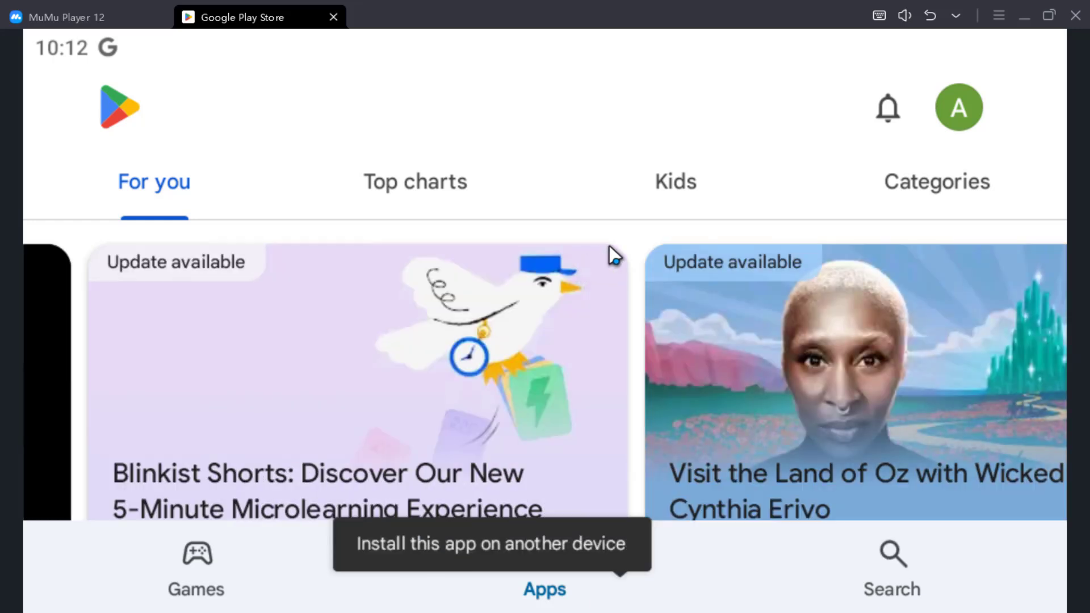
left_click(892, 567)
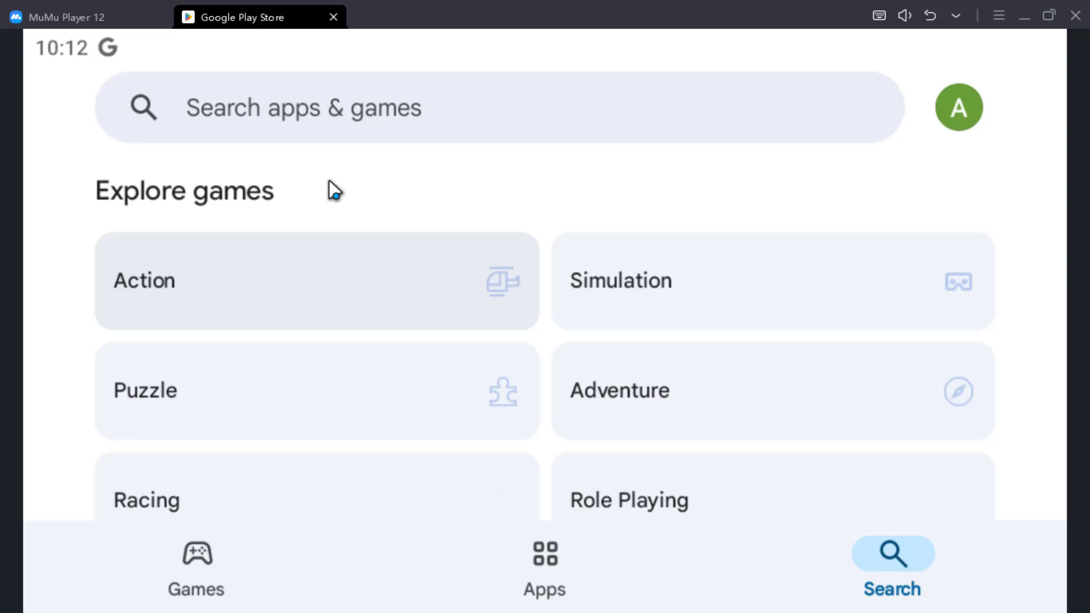
left_click(347, 108)
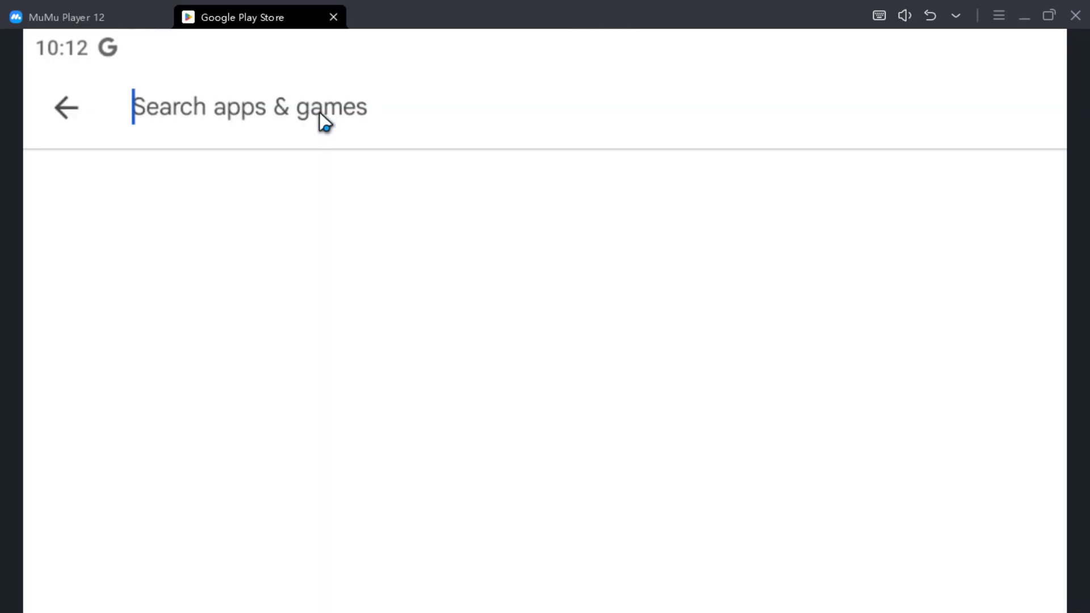
type("tcg")
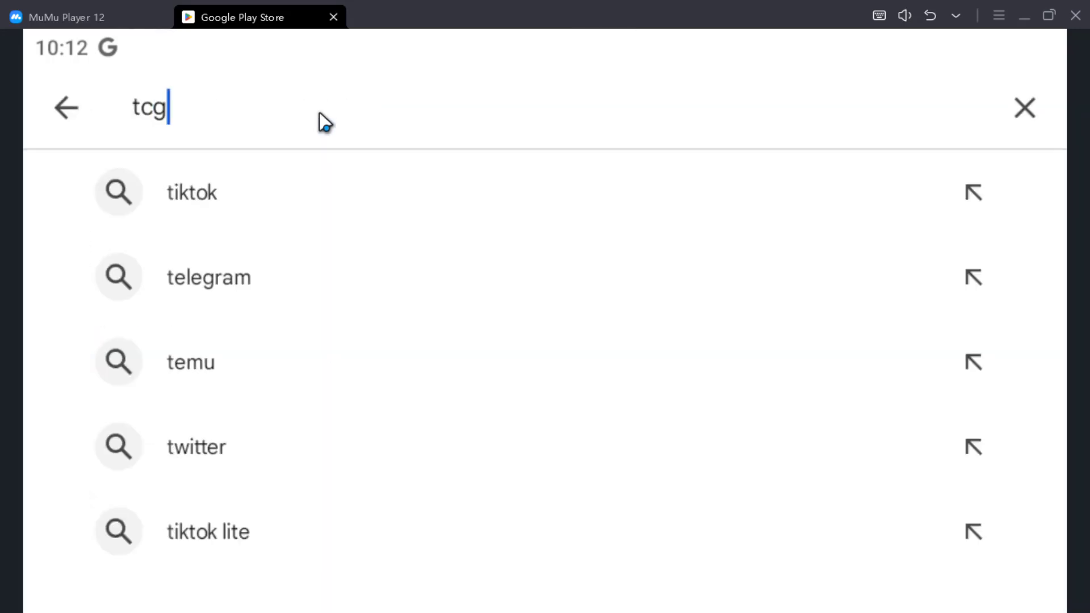
type("po")
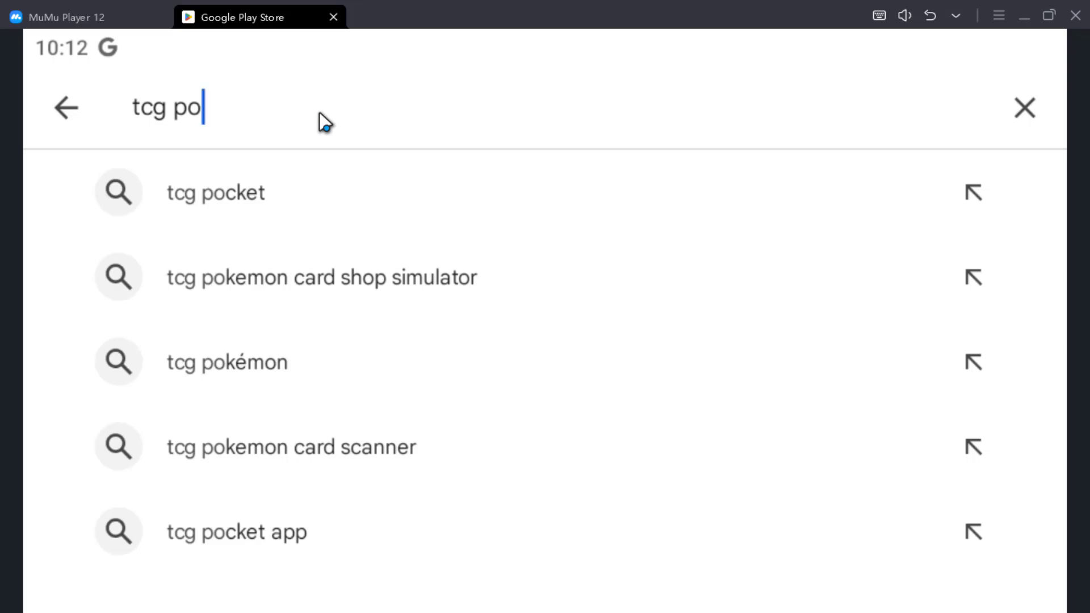
left_click(216, 193)
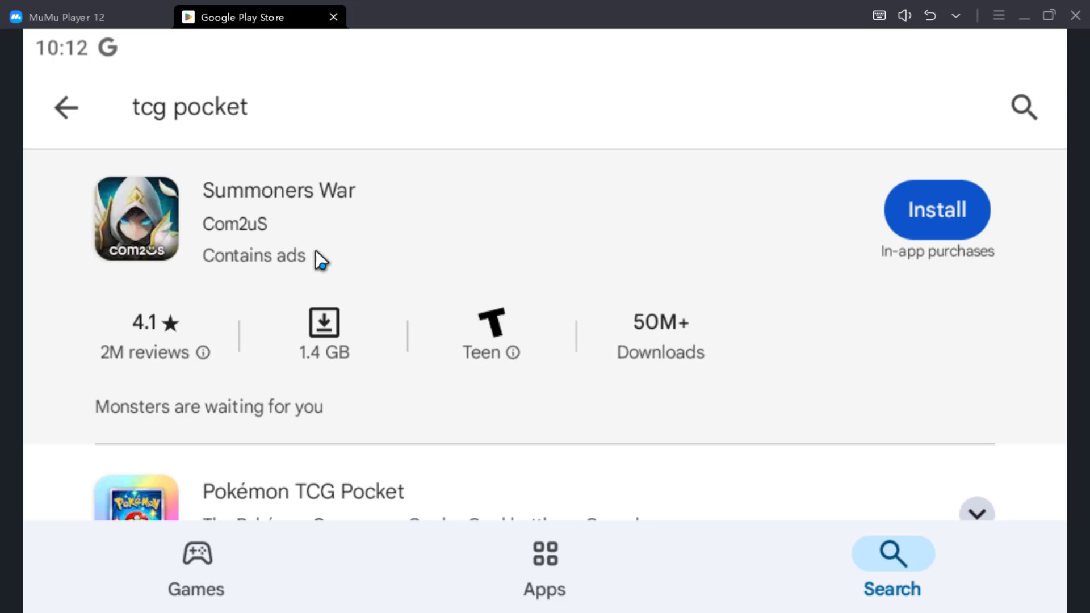
scroll("down", 3)
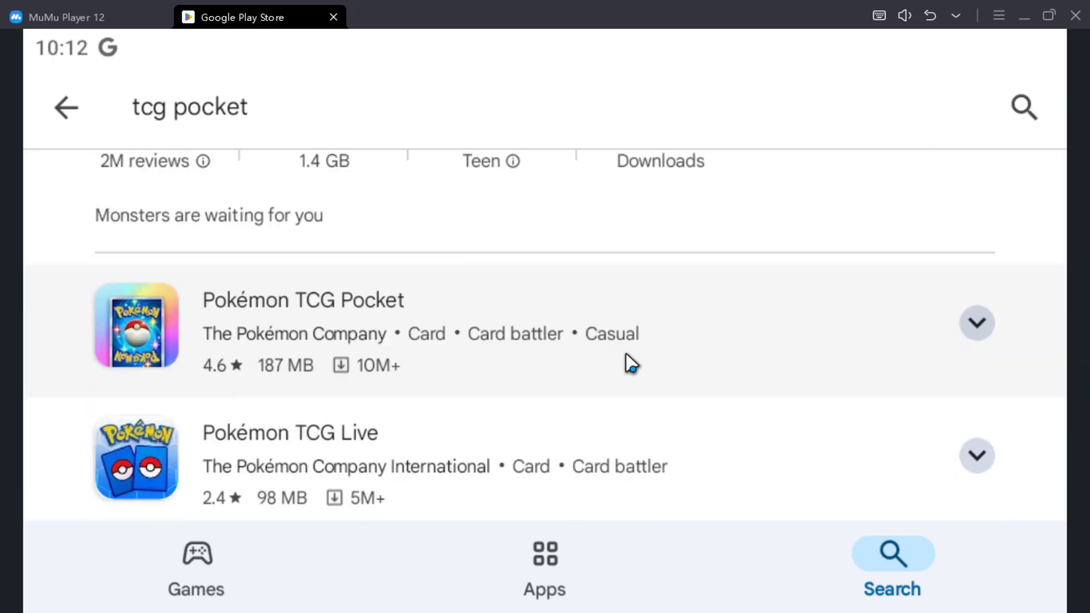
- Open the Pokémon TCG Pocket listing and start its installation
left_click(977, 322)
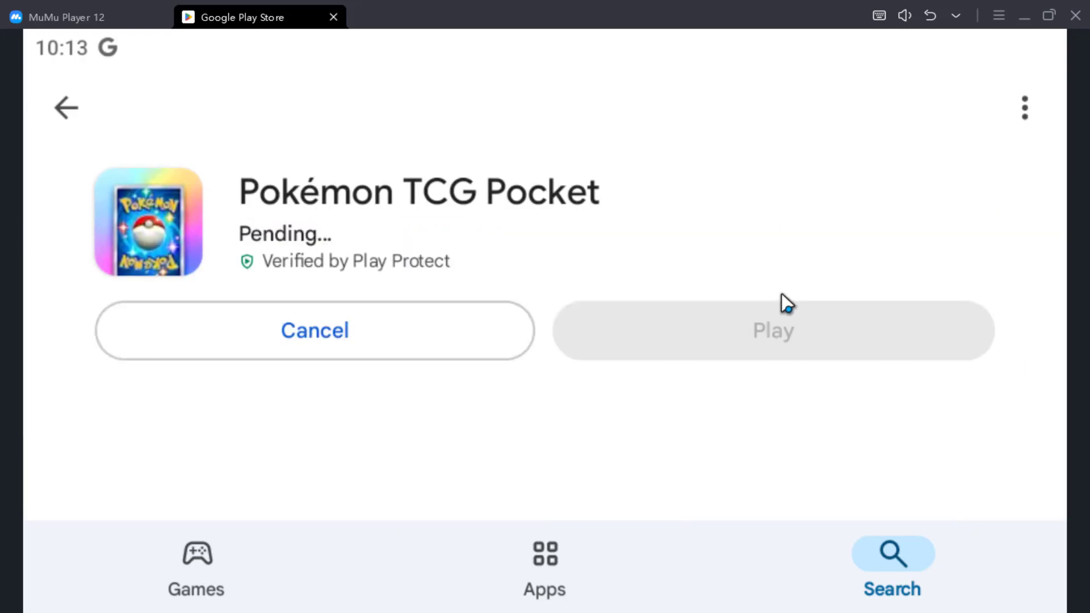
left_click(1049, 15)
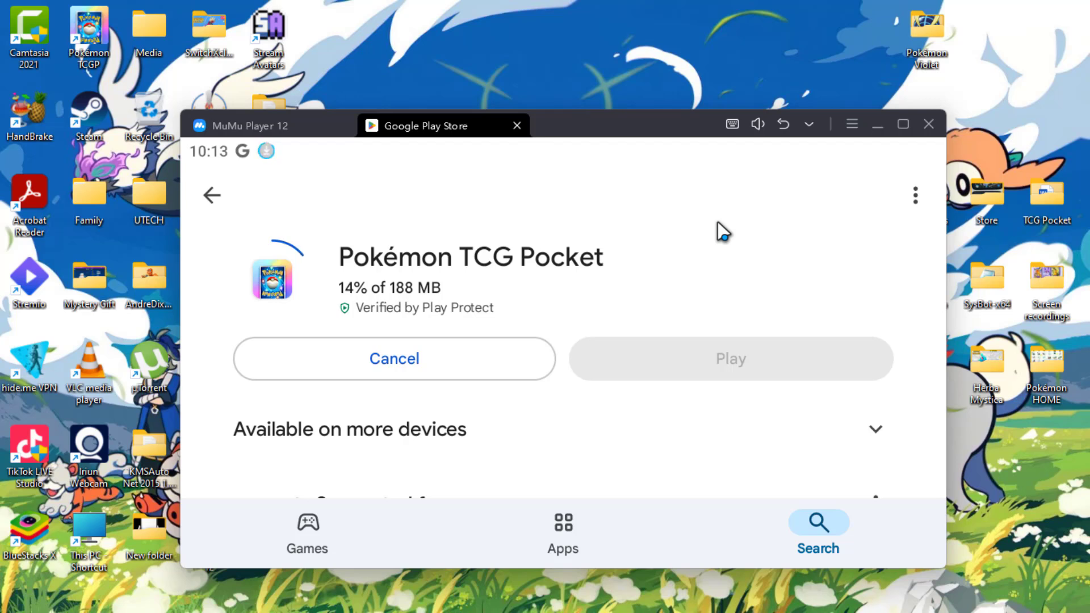
mouse_move(828, 160)
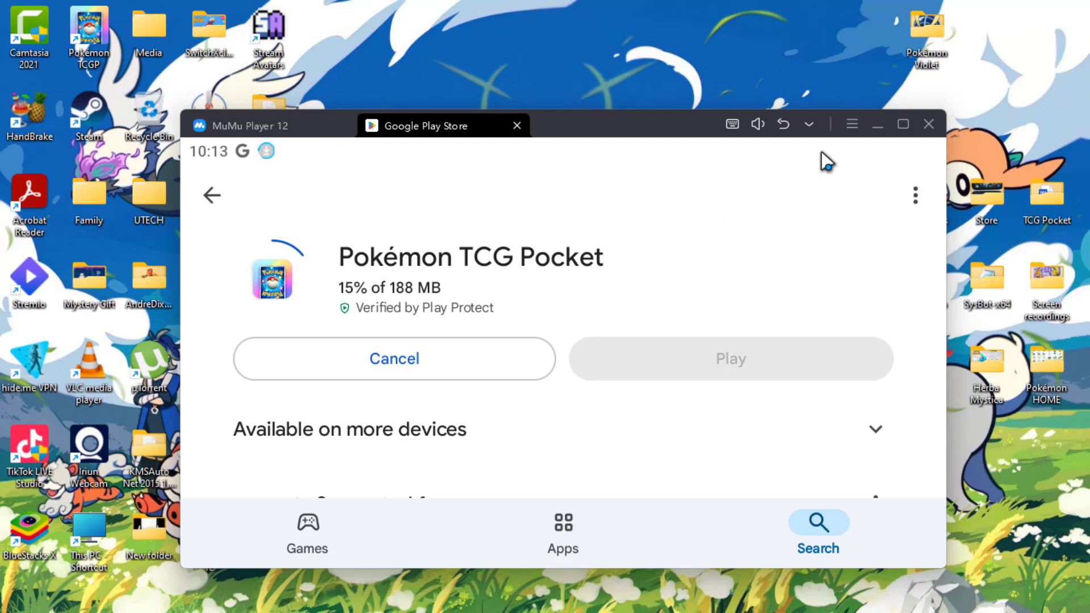
- Toggle the emulator's extra functions panel and maximize the window during the download
left_click(809, 124)
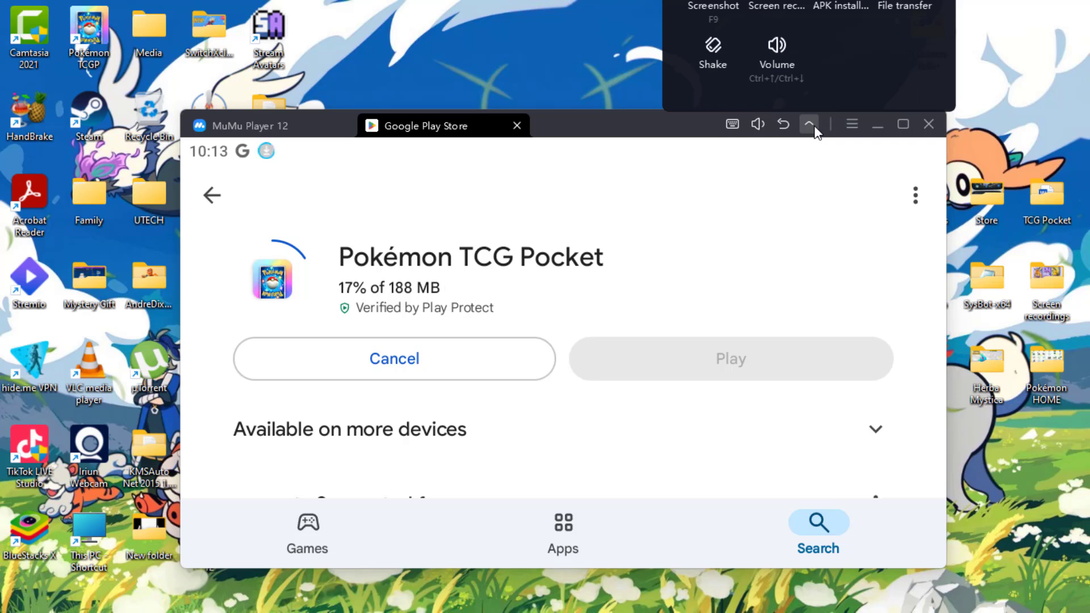
left_click(809, 124)
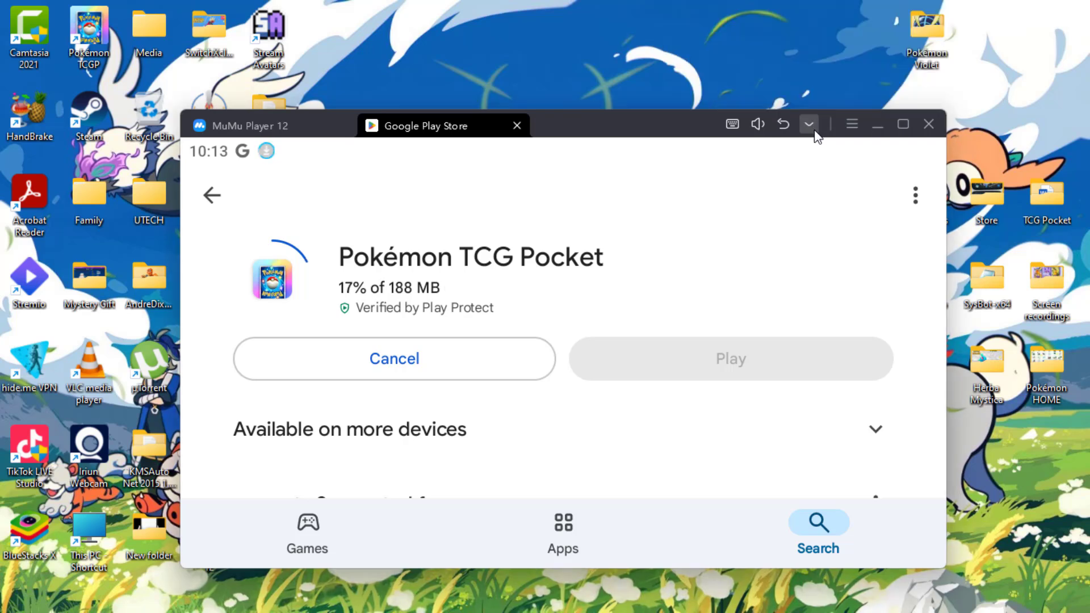
mouse_move(678, 132)
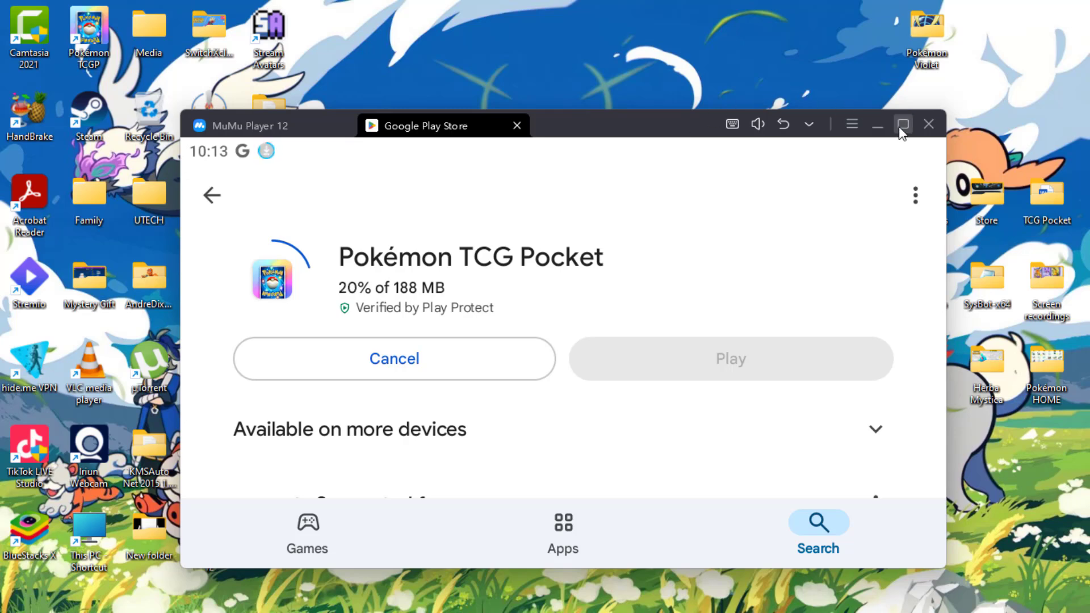
left_click(903, 125)
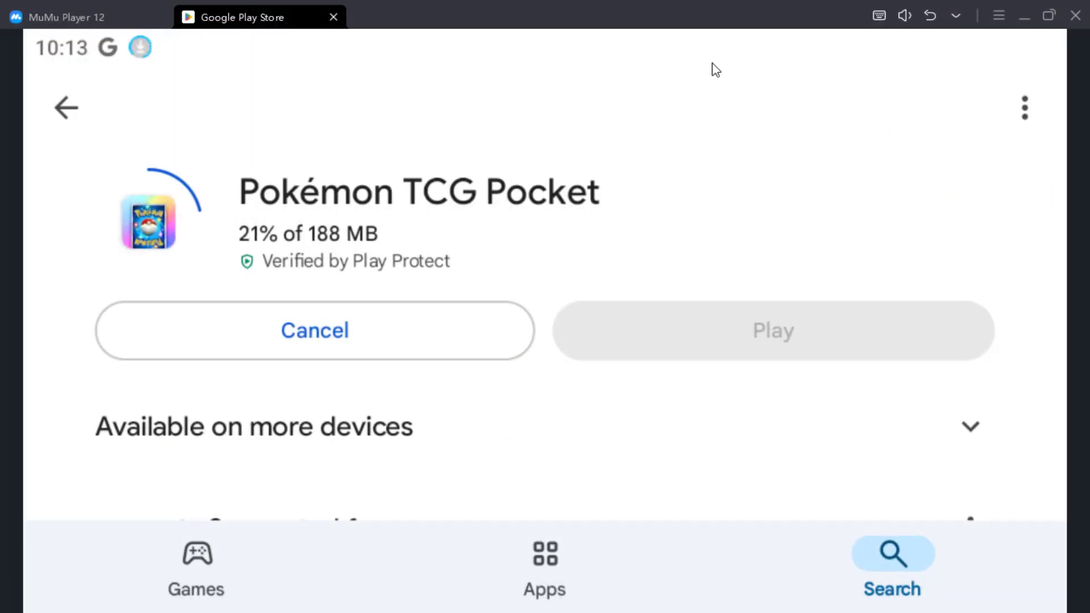
mouse_move(959, 46)
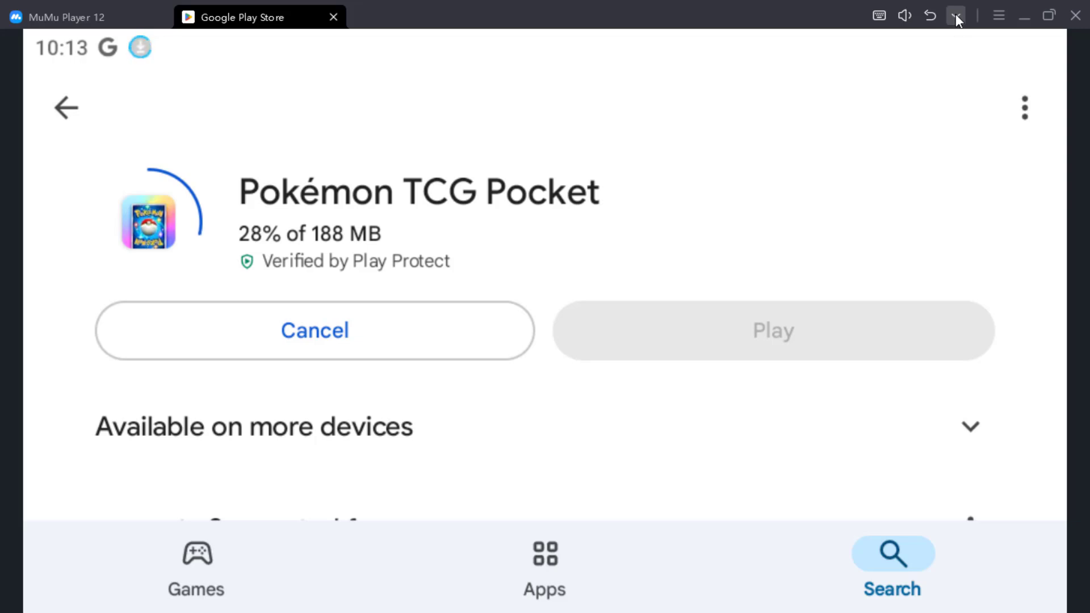
left_click(956, 15)
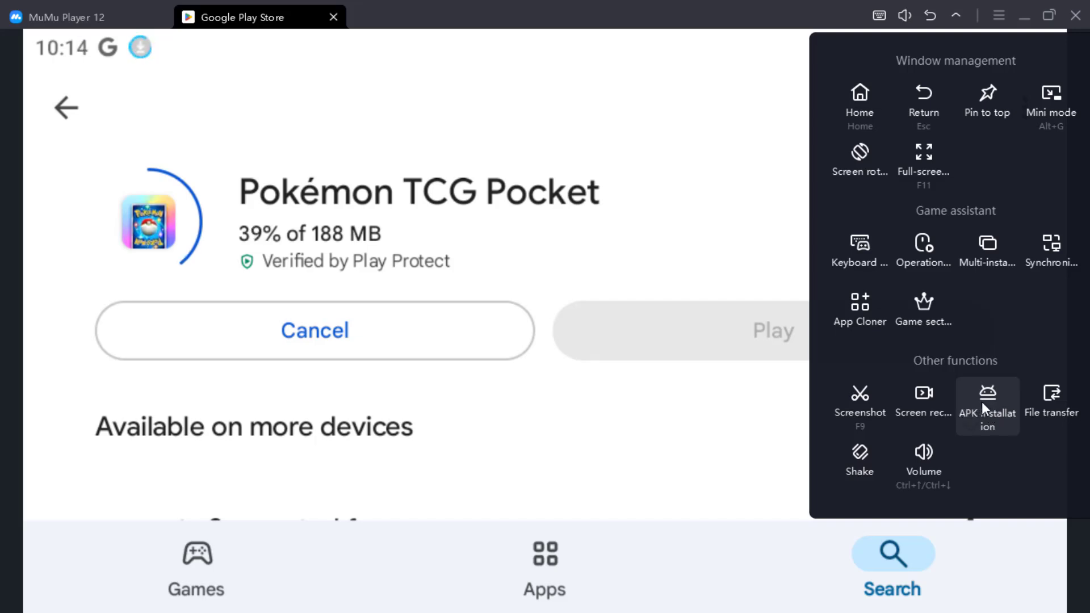
left_click(987, 400)
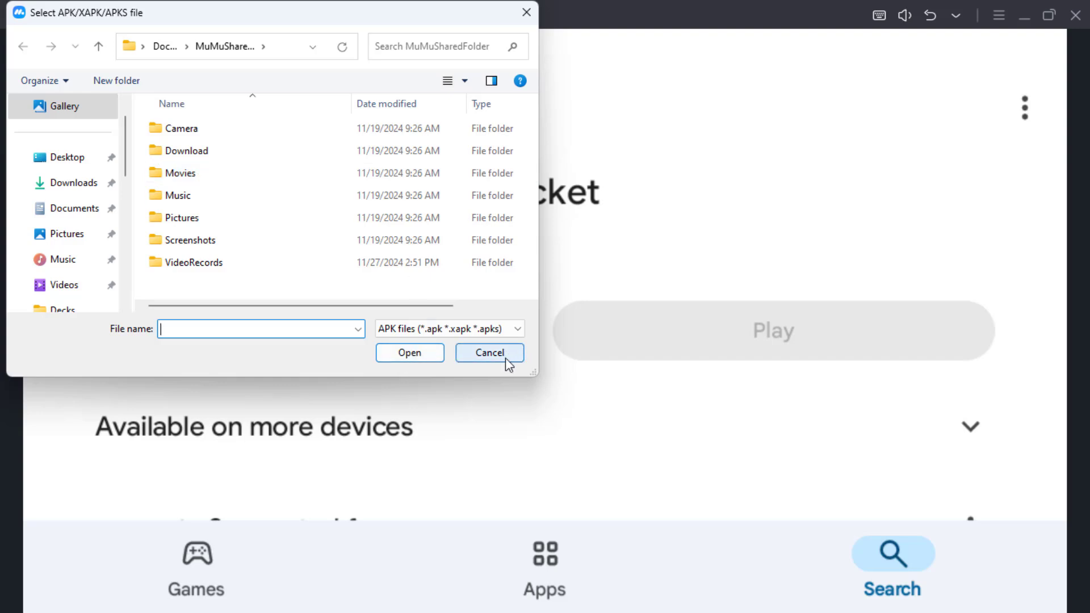
left_click(489, 352)
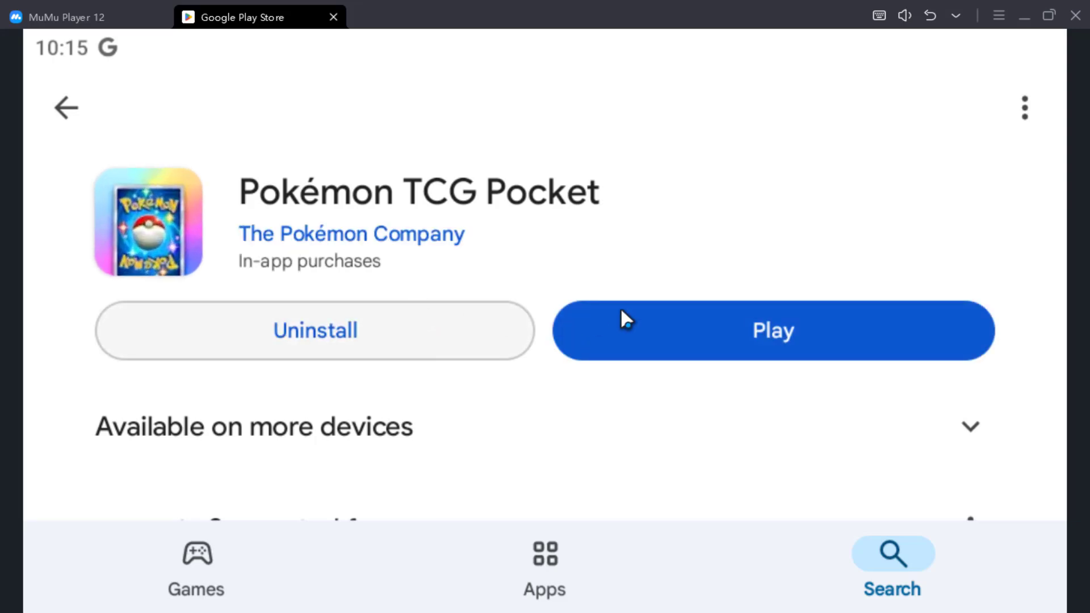
mouse_move(698, 331)
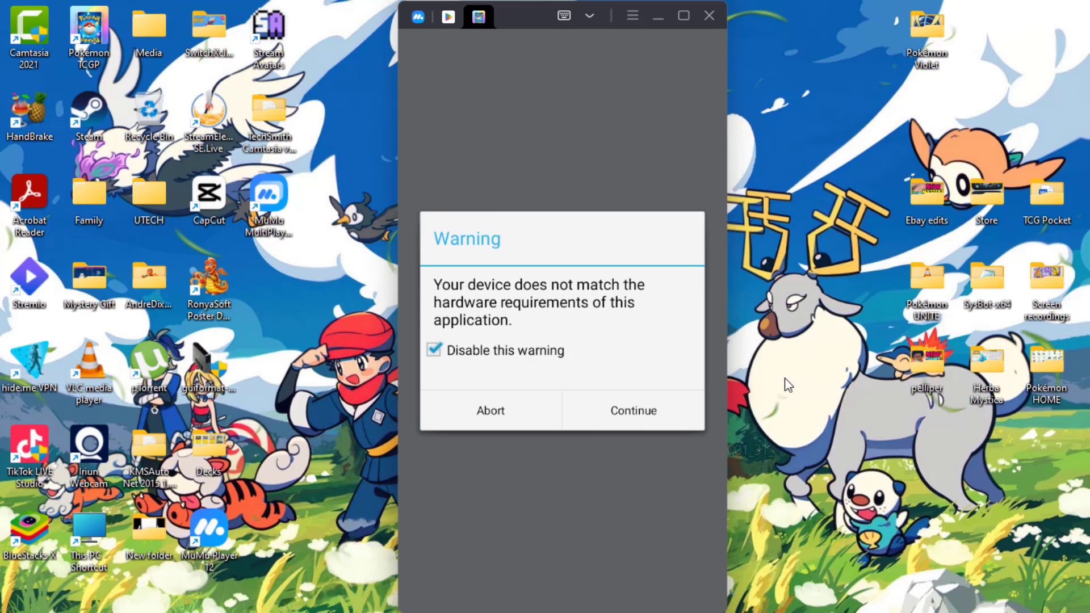
mouse_move(495, 304)
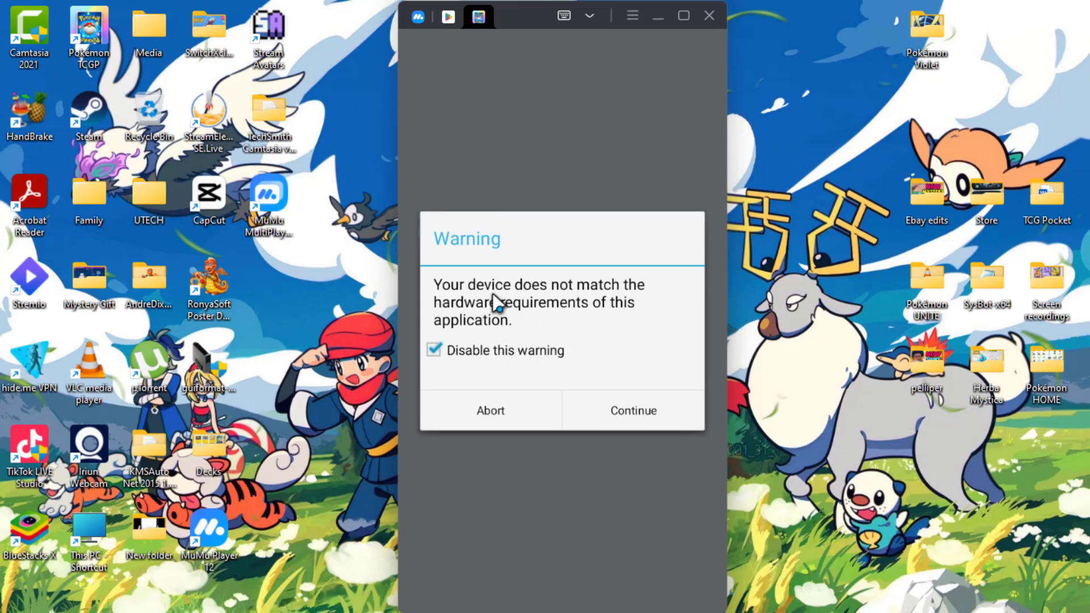
mouse_move(563, 318)
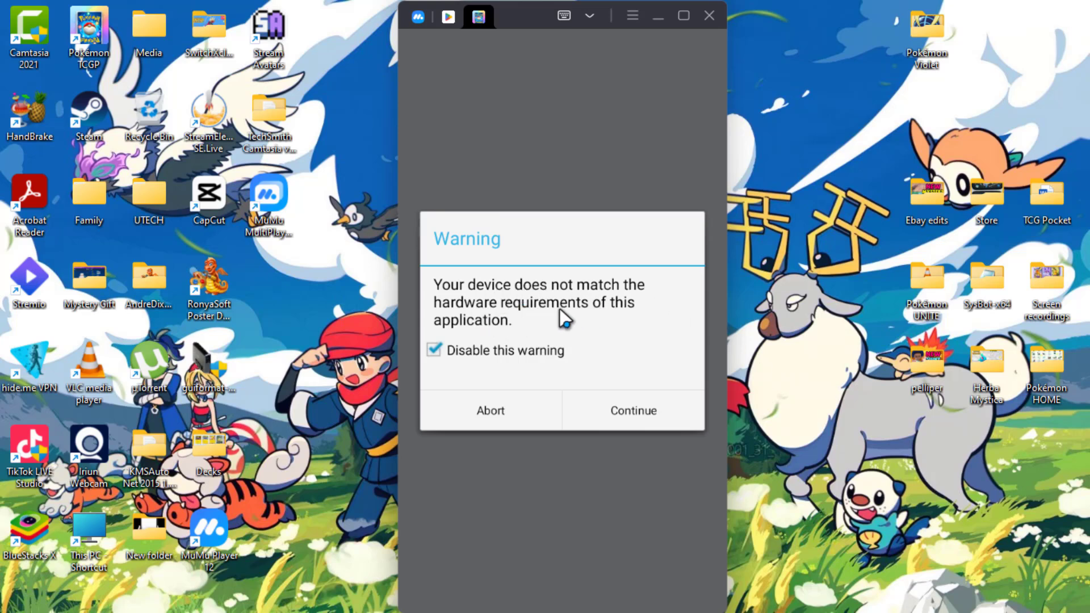
mouse_move(518, 362)
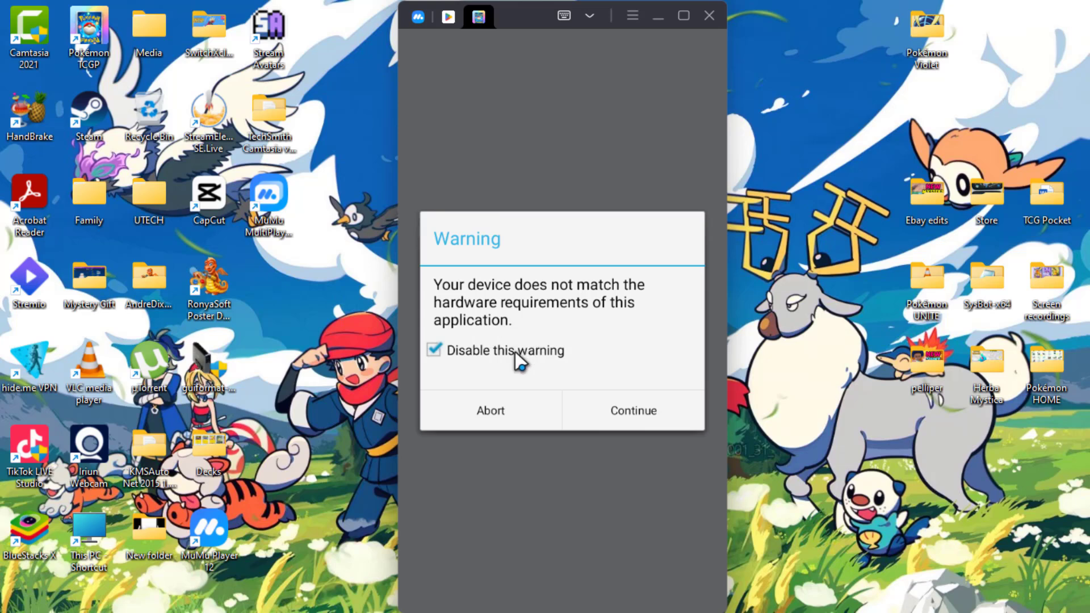
mouse_move(639, 423)
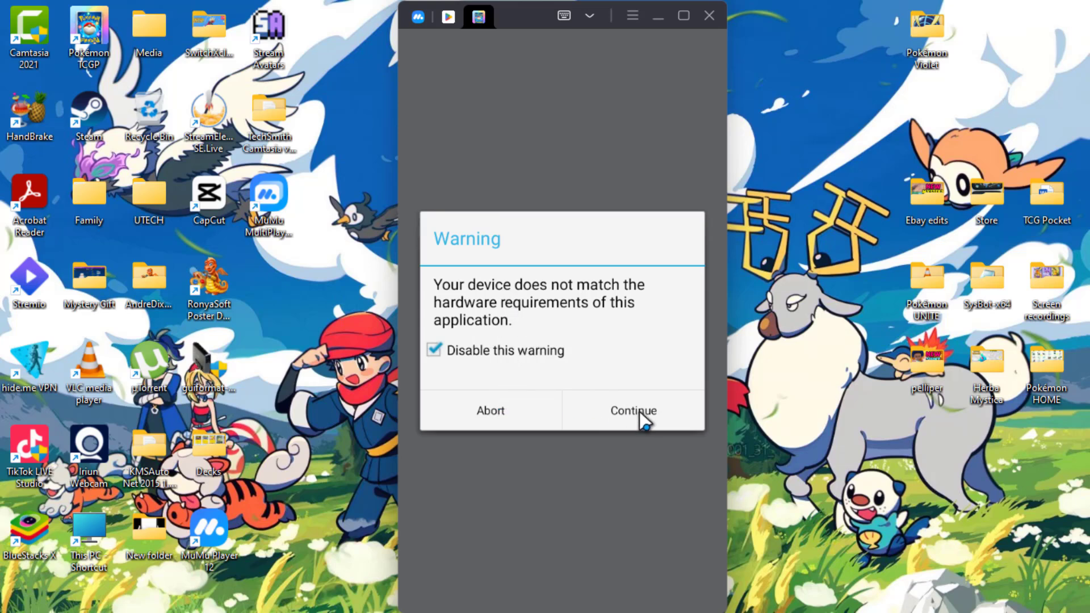
- Continue past the hardware-requirements warning, leaving 'Disable this warning' checked
left_click(633, 410)
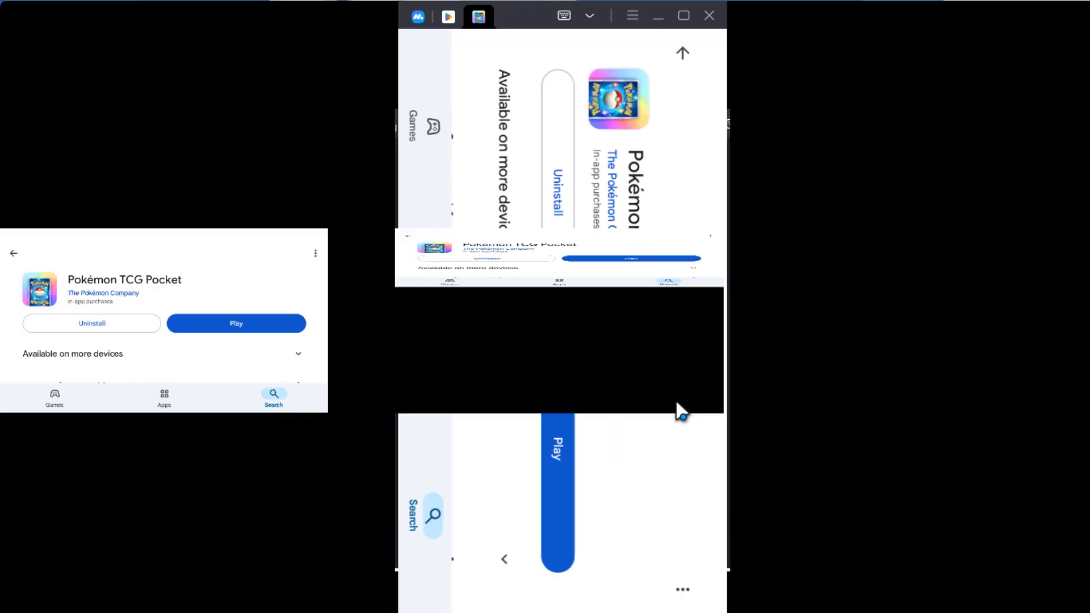
- Close the Google Play Store tab, returning to the Android home screen with Pokémon TCGP
left_click(682, 15)
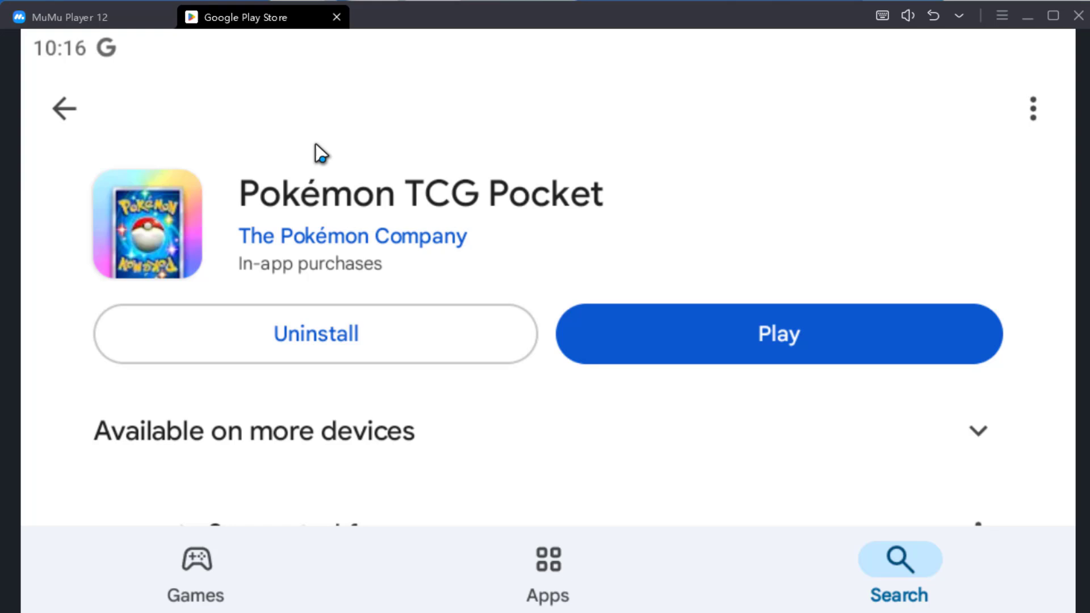
mouse_move(582, 19)
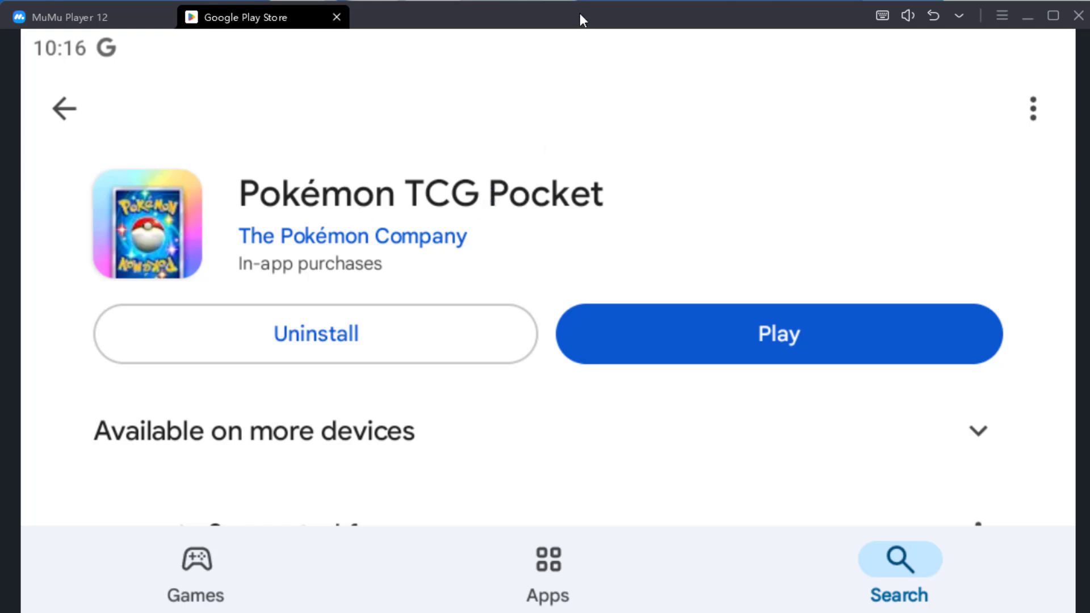
left_click(337, 17)
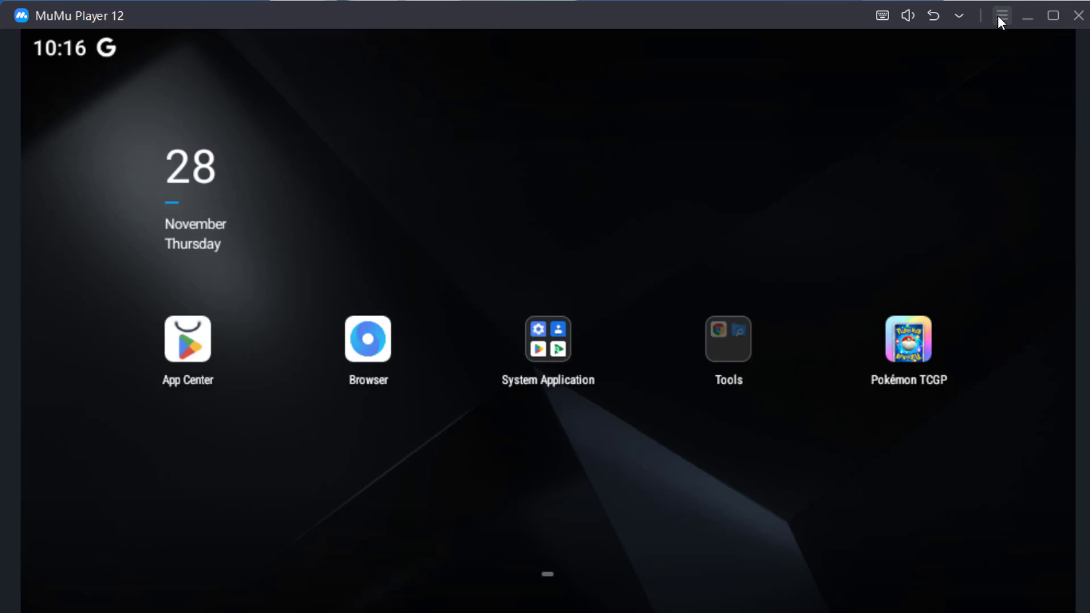
- Bring up MuMu Settings from the title-bar menu, landing on the Performance page
left_click(1001, 15)
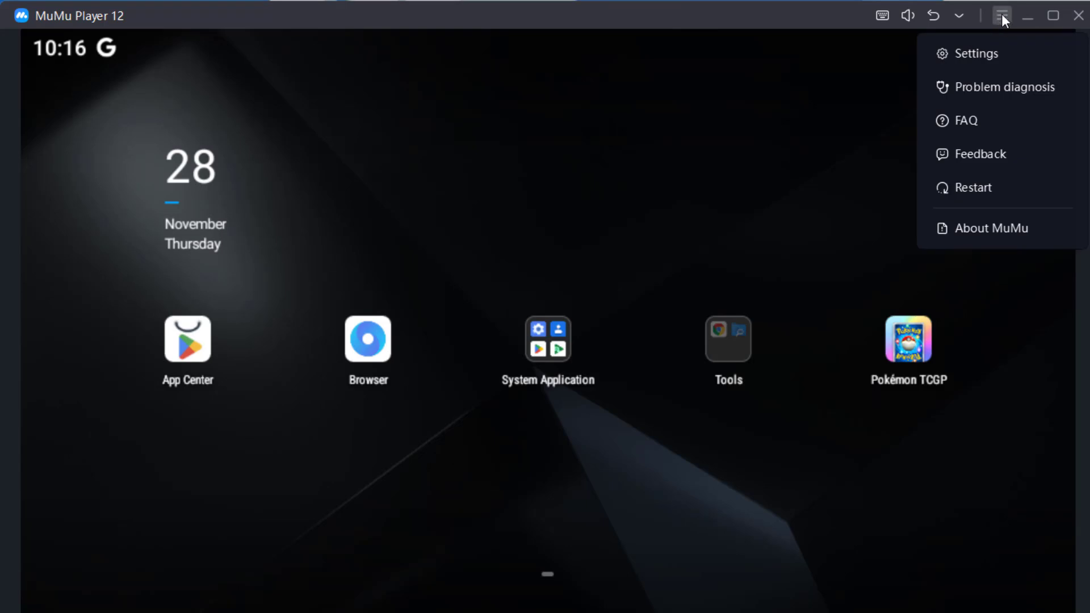
mouse_move(977, 53)
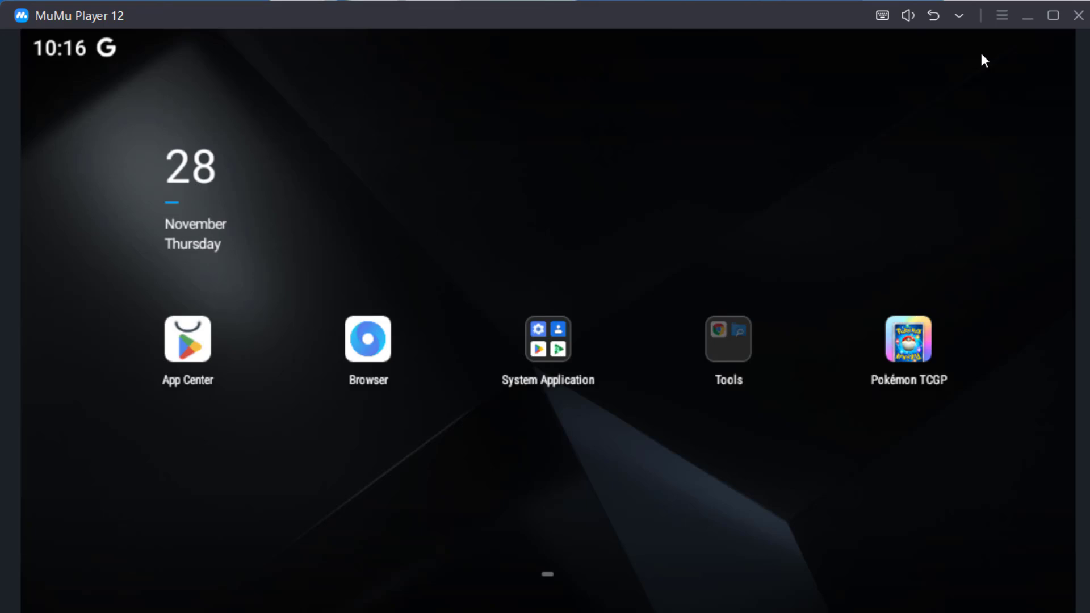
left_click(1002, 15)
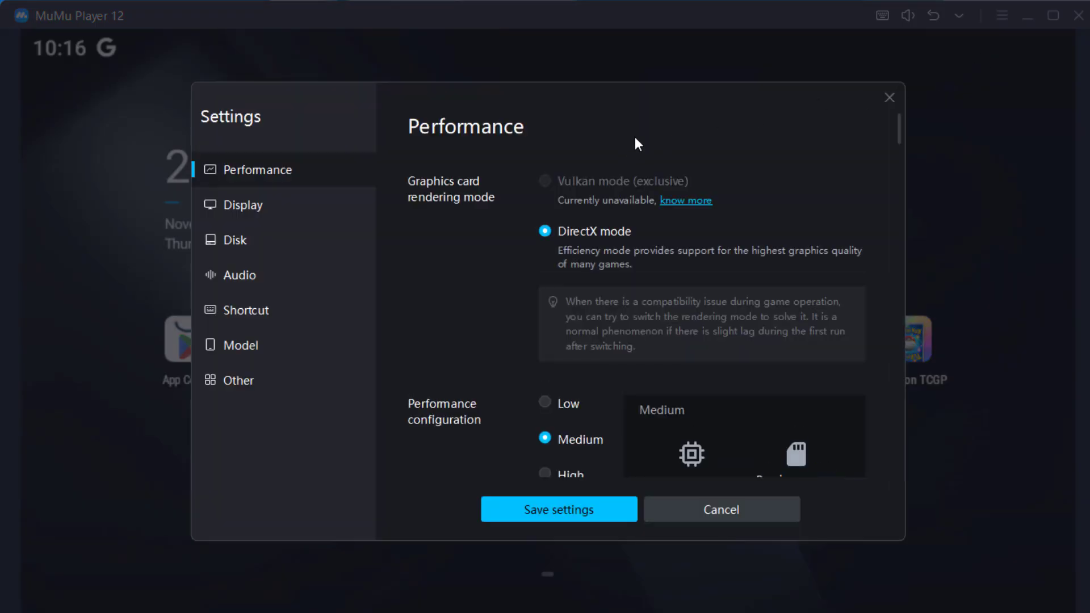
mouse_move(613, 153)
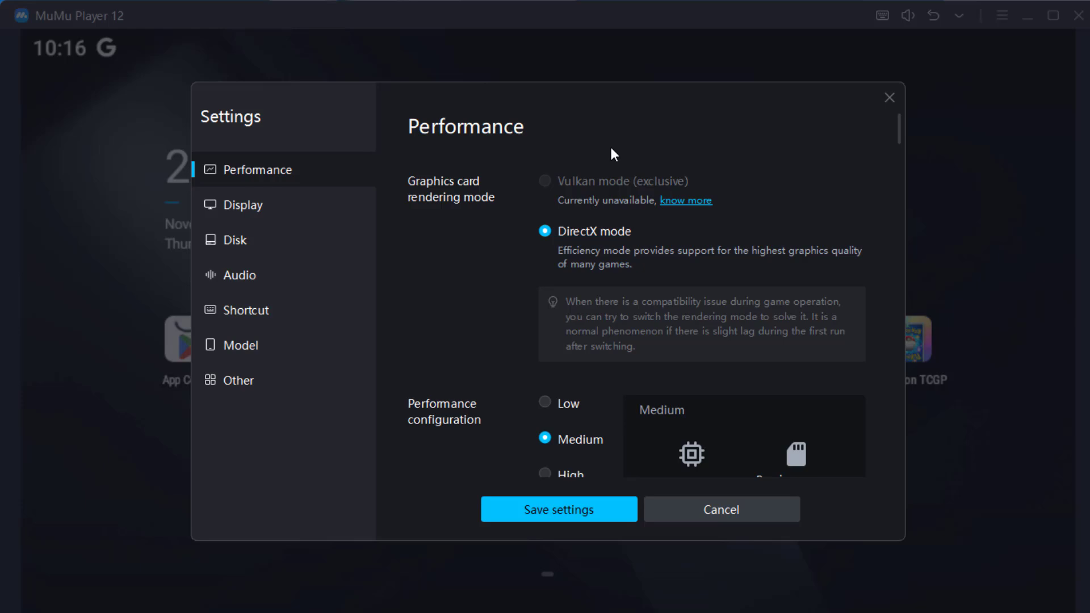
mouse_move(538, 270)
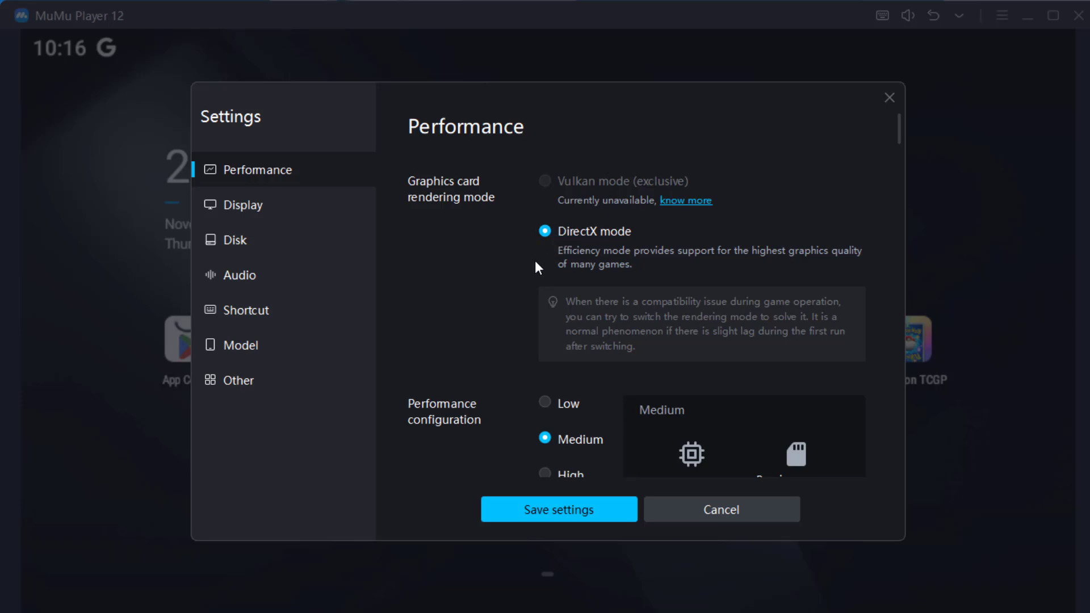
mouse_move(600, 261)
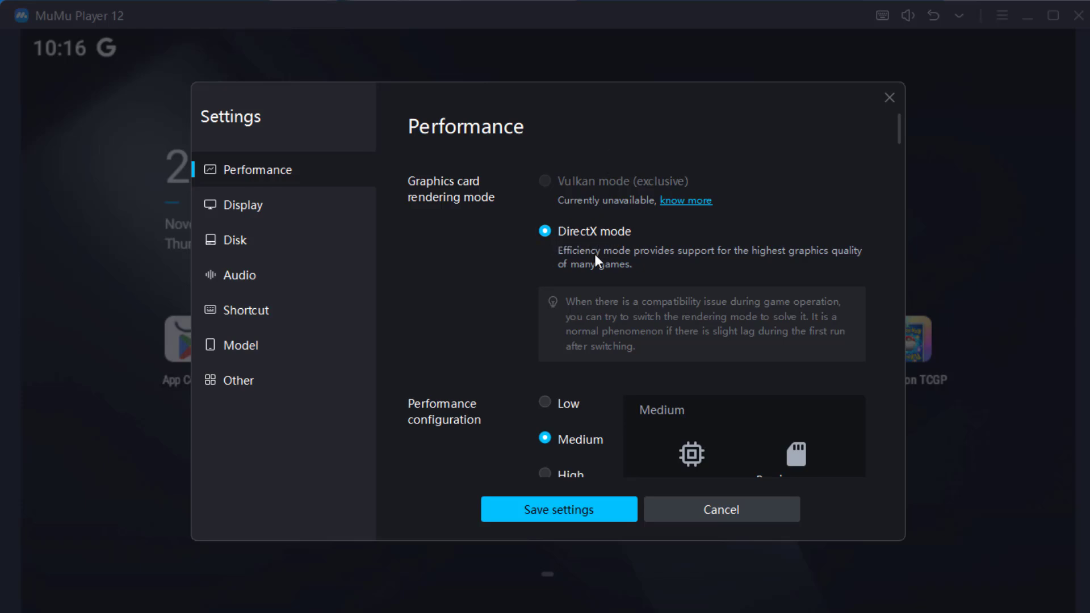
mouse_move(590, 212)
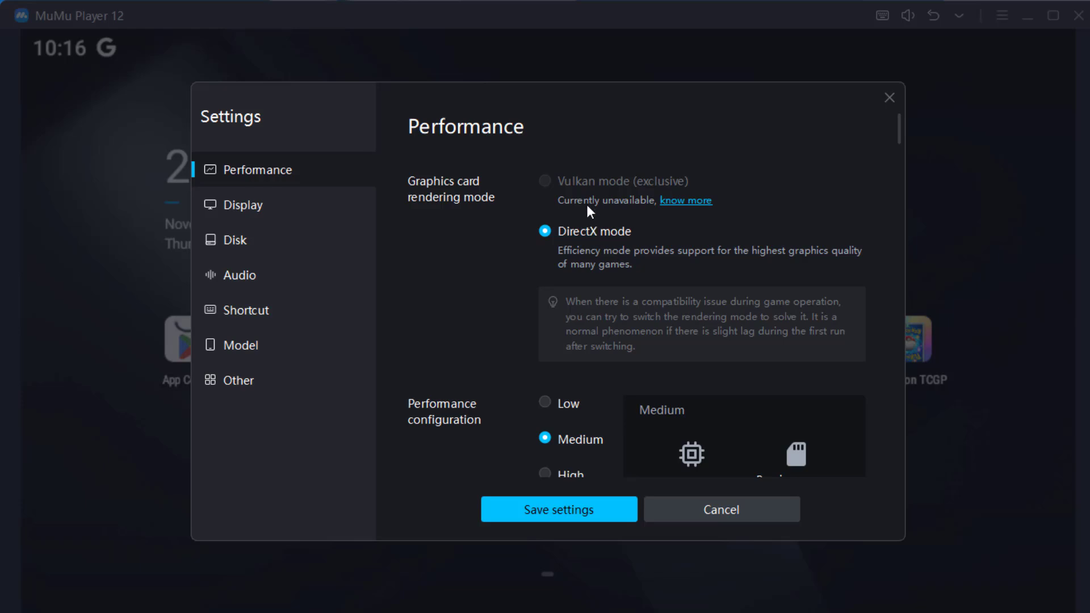
mouse_move(625, 248)
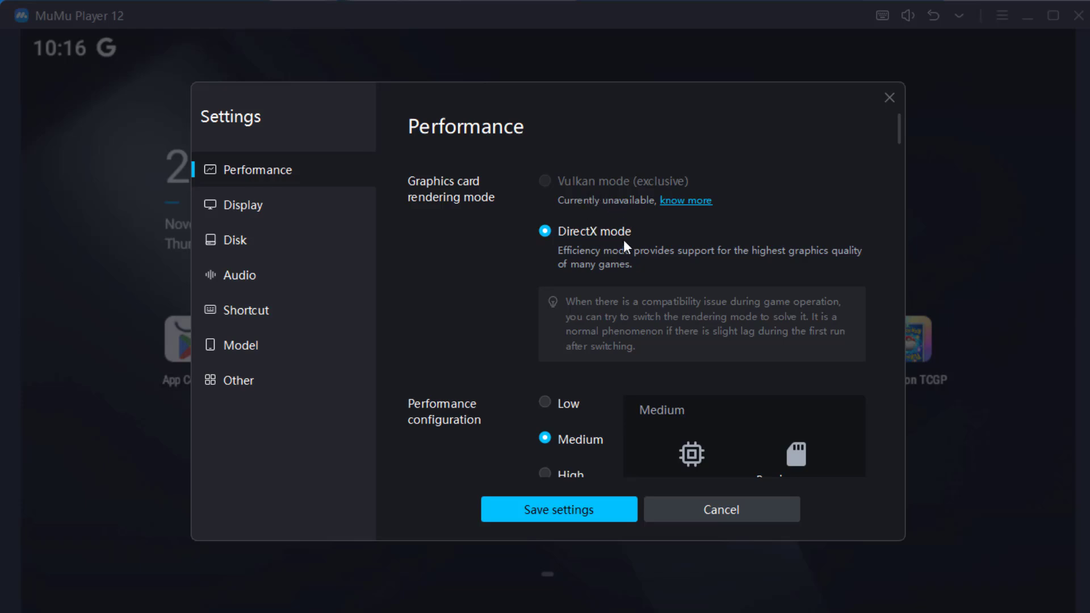
scroll("down", 3)
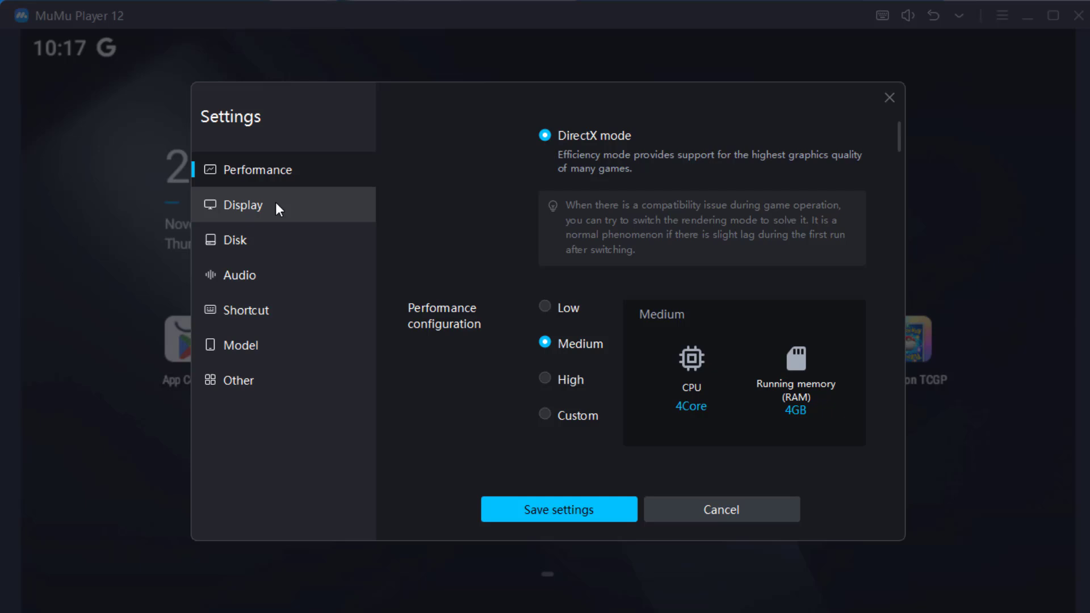
- In Display settings choose Mobile mode at 720 x 1280 (DPI 320)
left_click(243, 204)
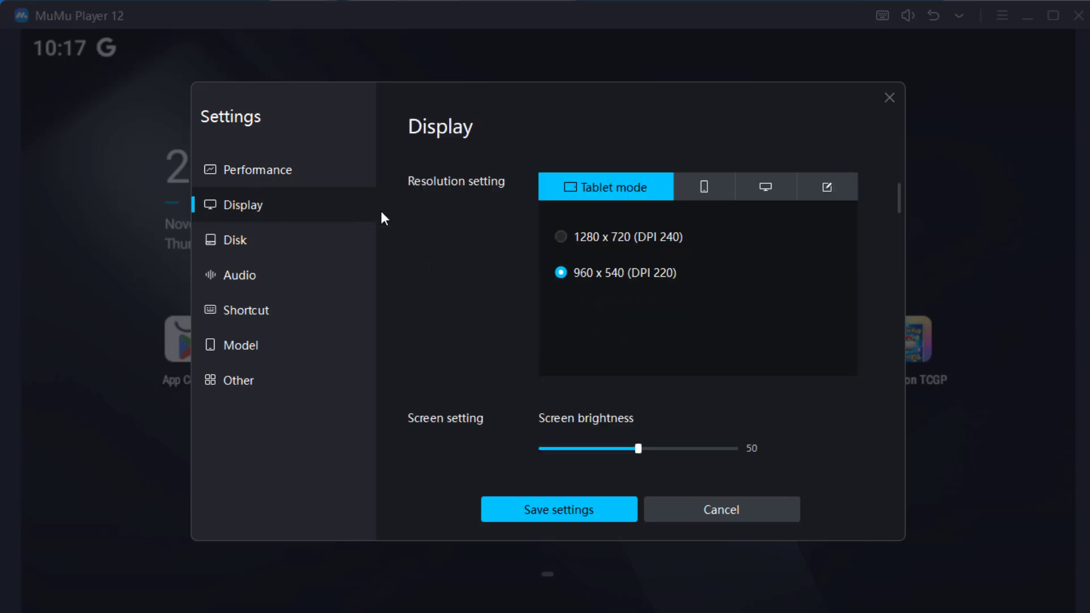
mouse_move(560, 236)
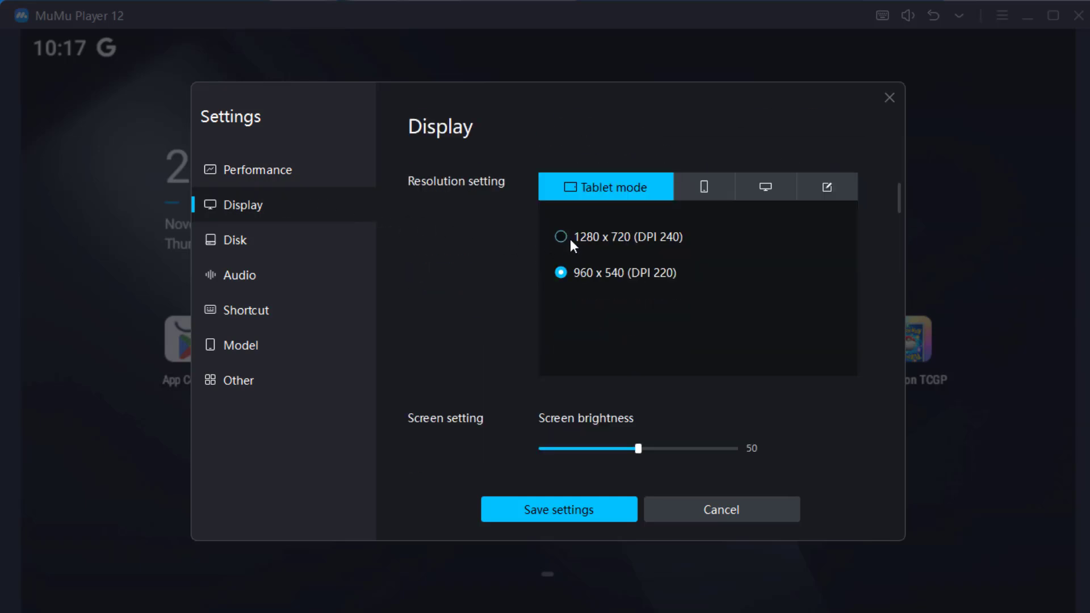
mouse_move(571, 243)
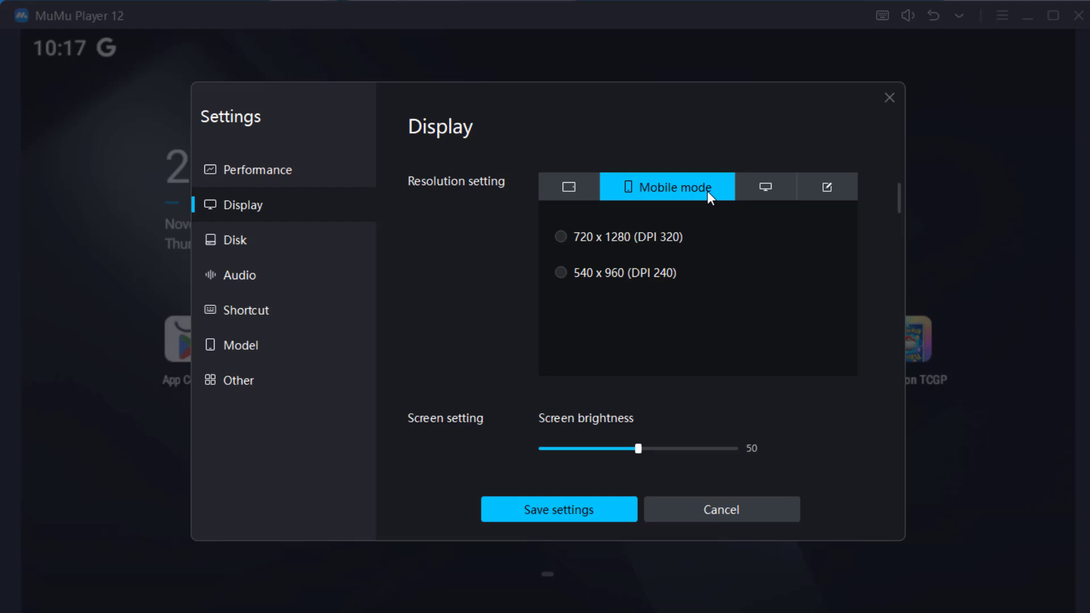
mouse_move(765, 186)
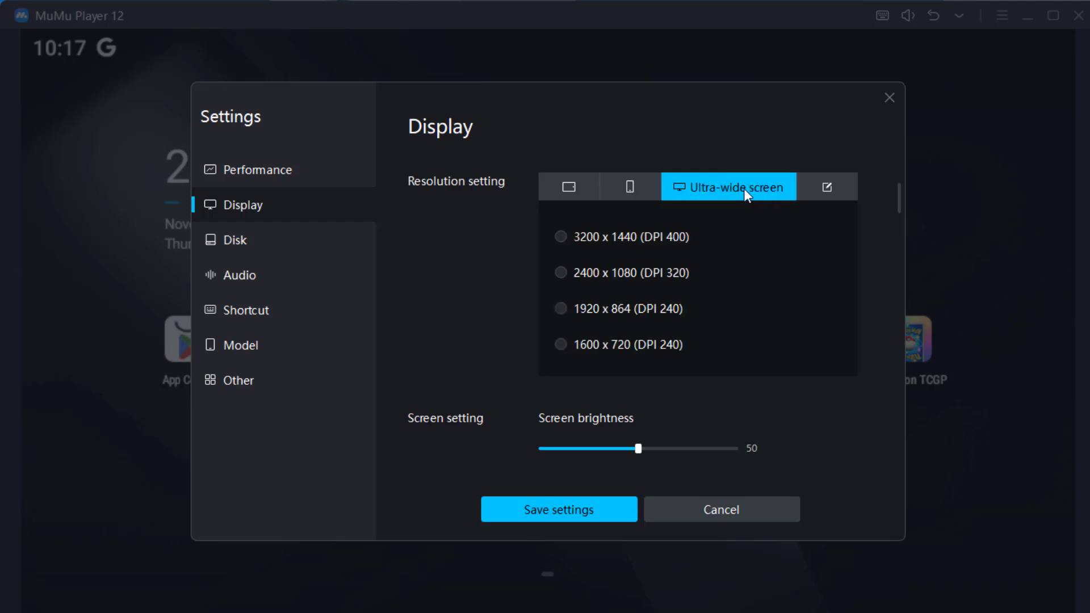
left_click(628, 187)
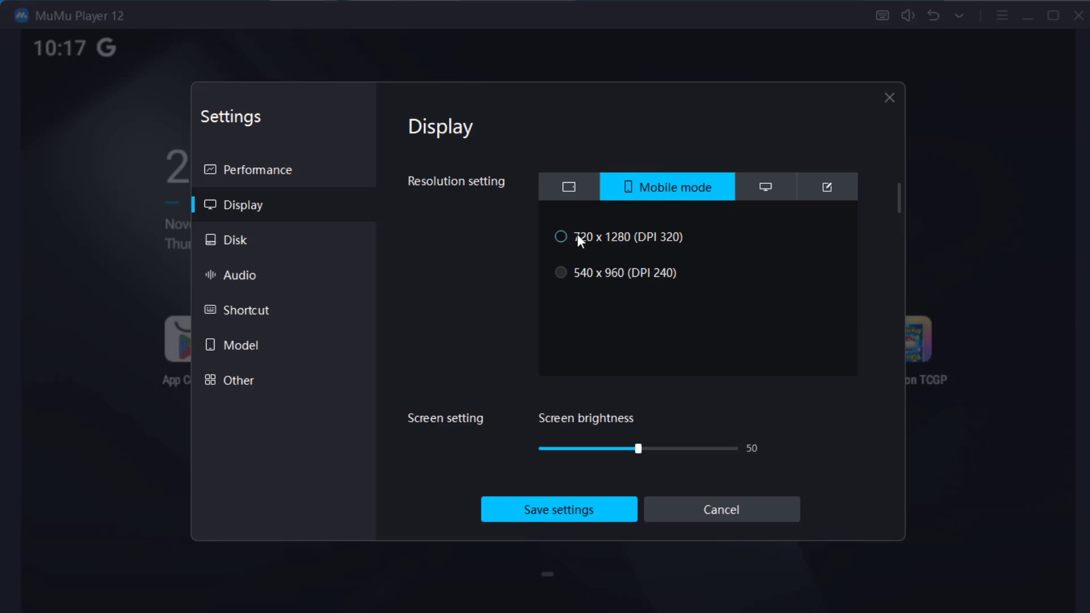
left_click(560, 236)
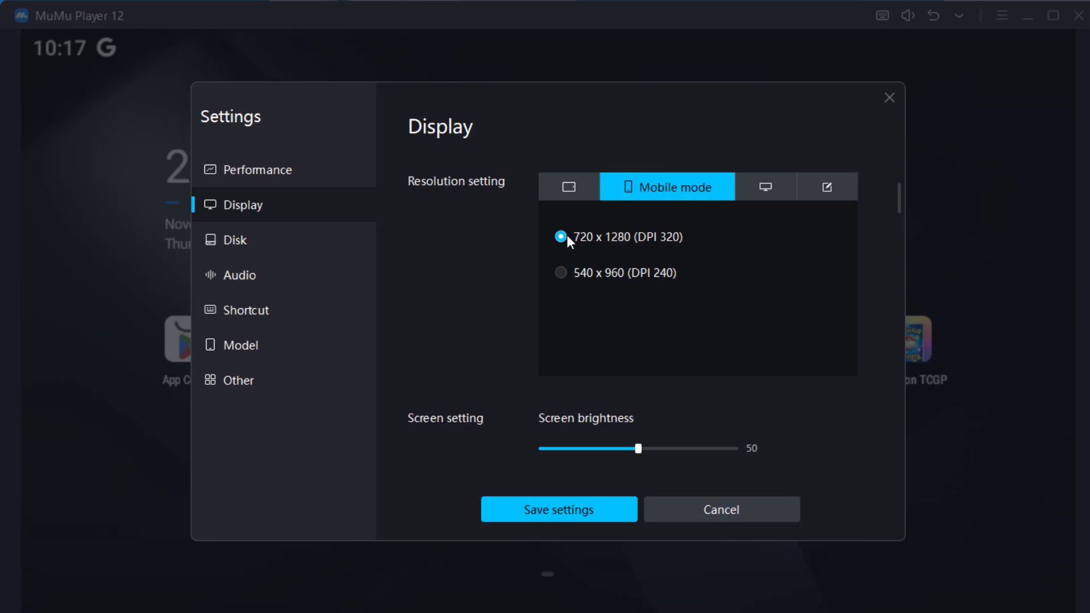
scroll("down", 3)
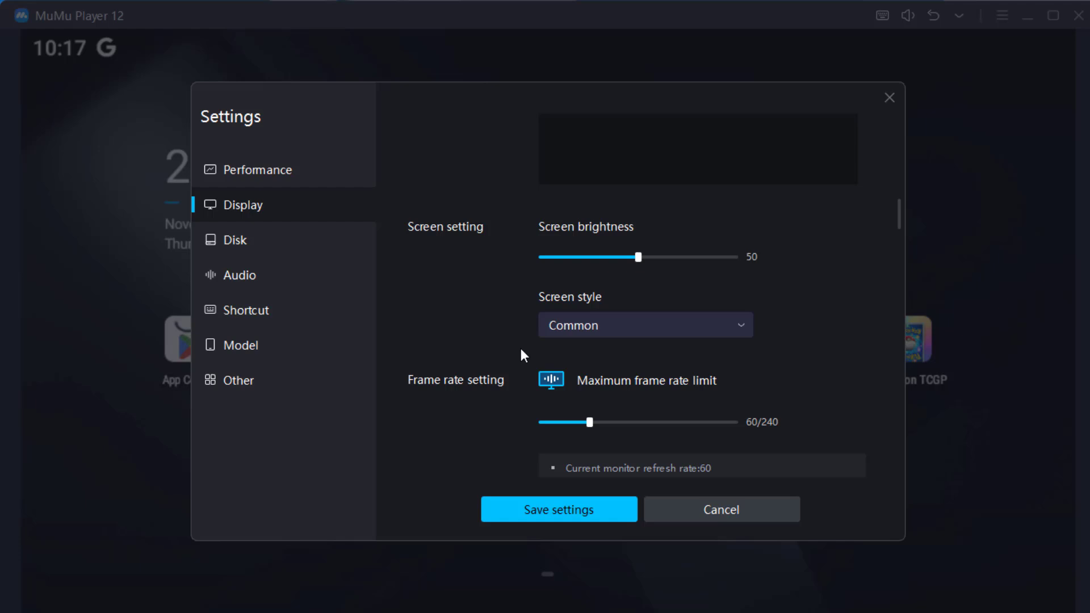
mouse_move(484, 321)
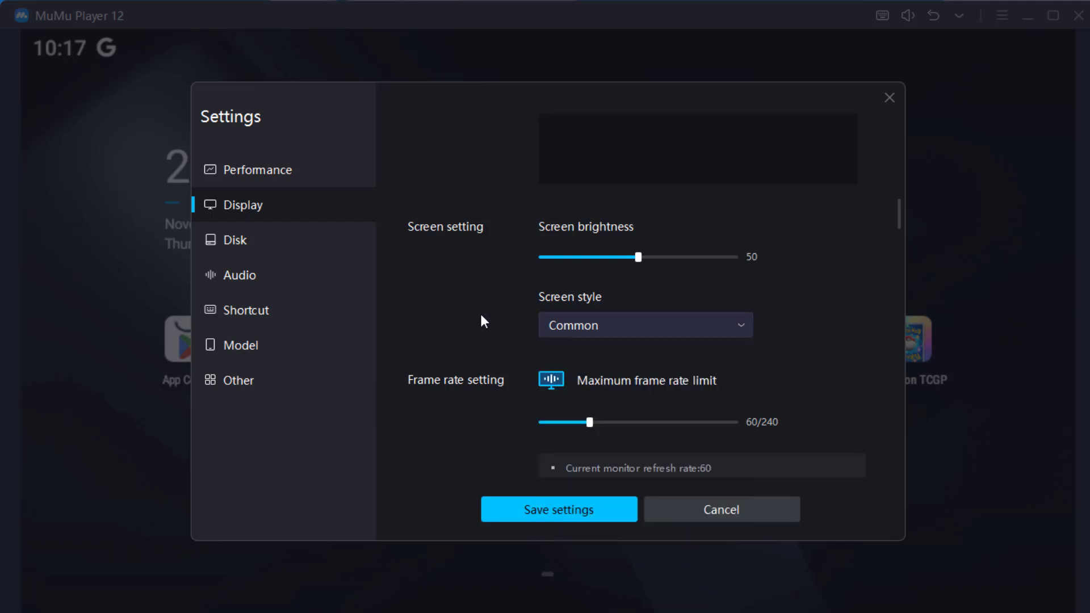
scroll("down", 3)
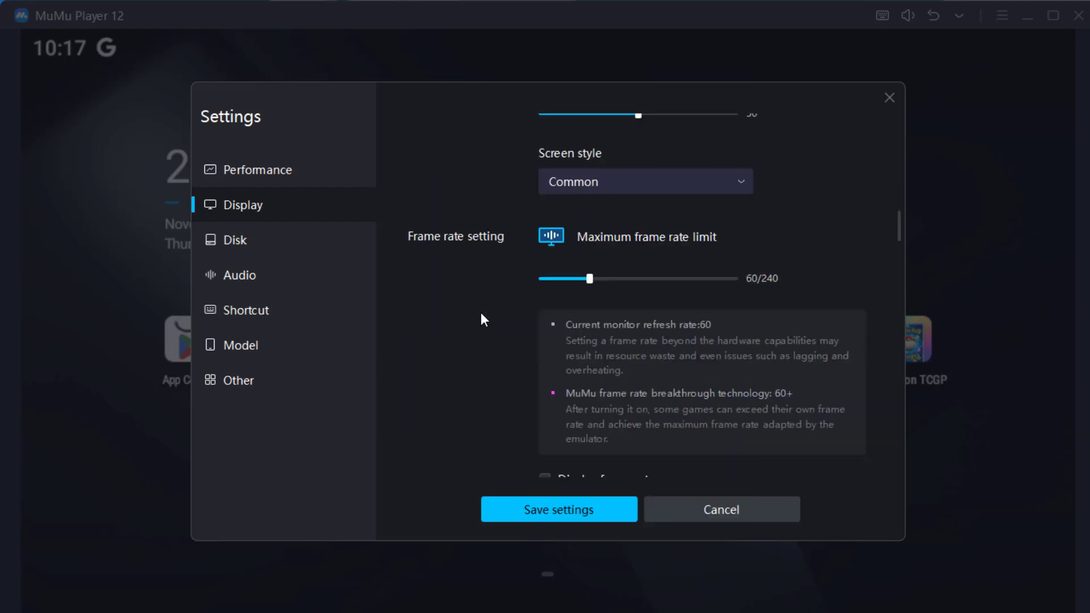
scroll("down", 3)
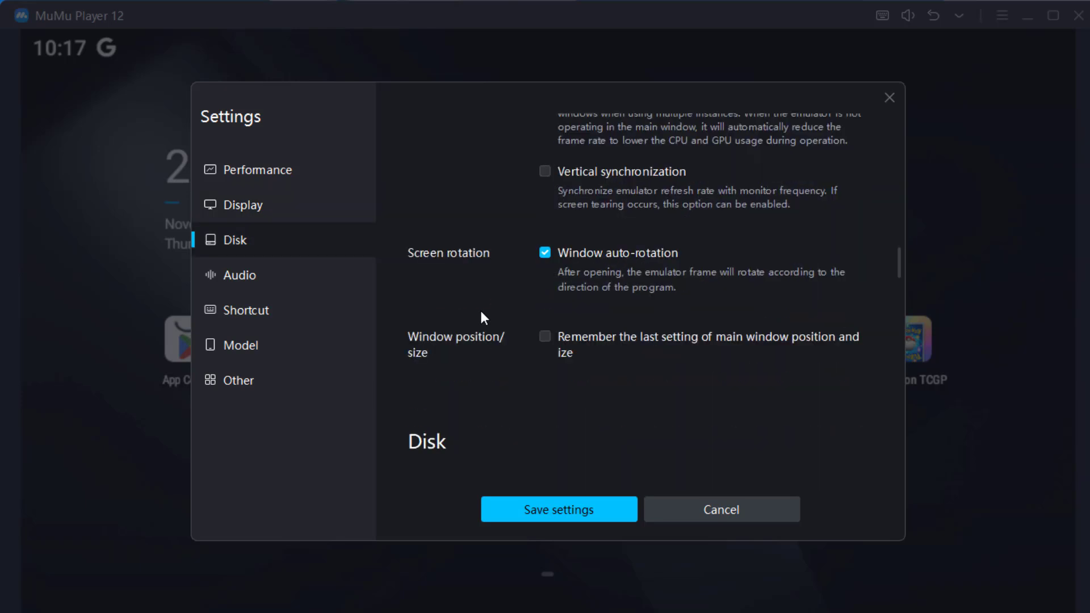
scroll("down", 3)
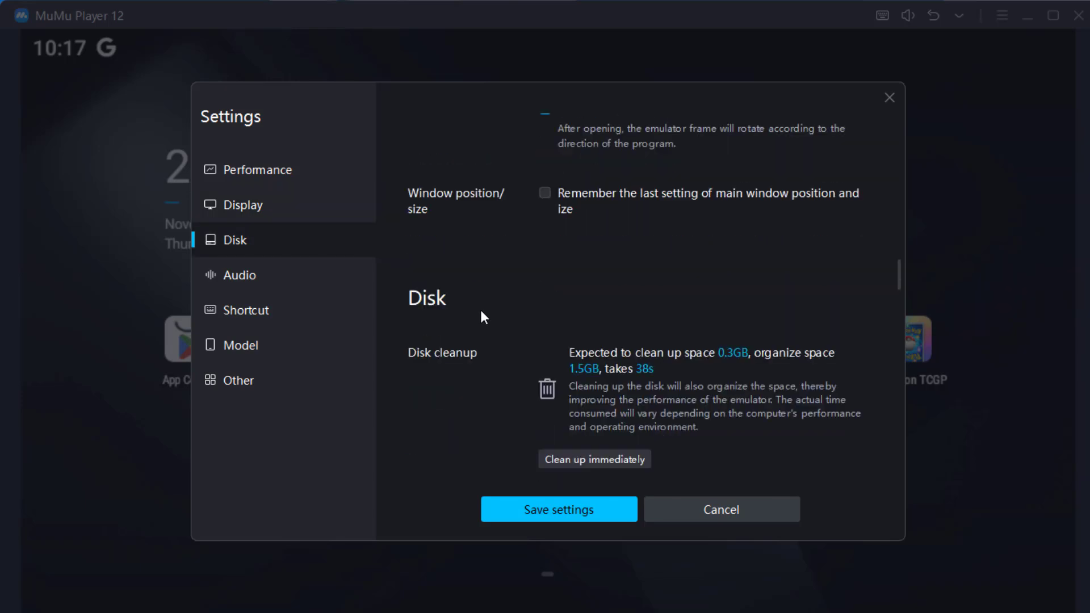
scroll("down", 3)
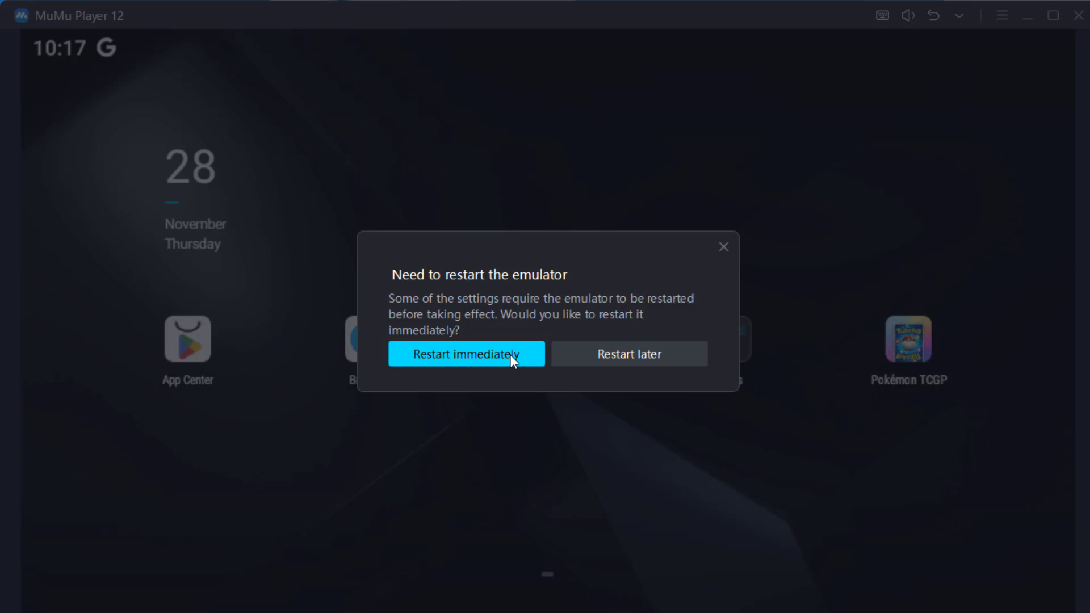
- Choose Restart immediately so the emulator relaunches as a portrait phone window
left_click(466, 355)
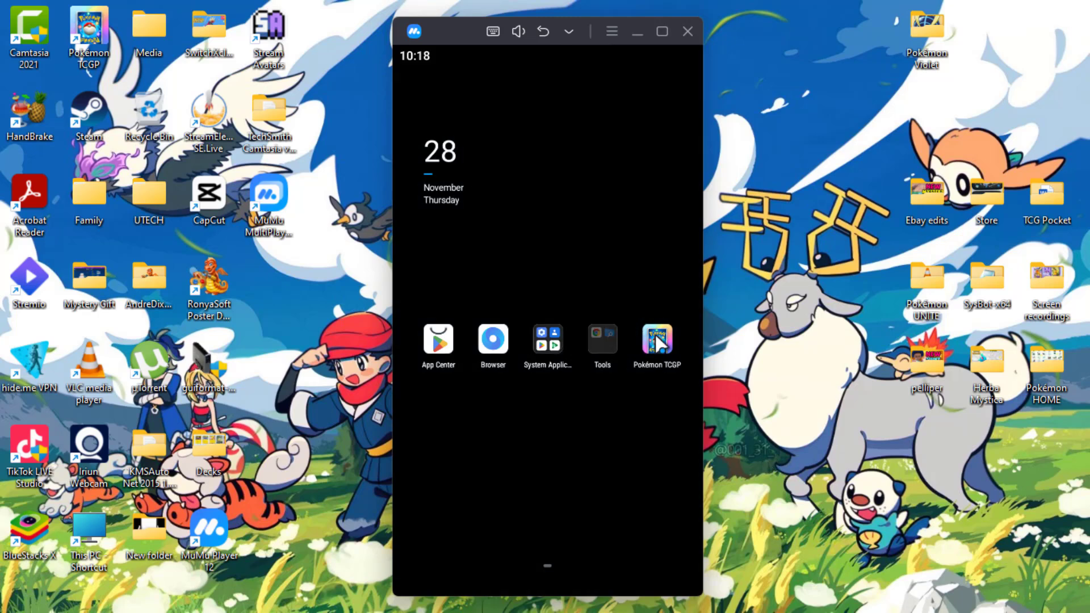
- Launch Pokémon TCGP from the home screen and let it load
left_click(656, 341)
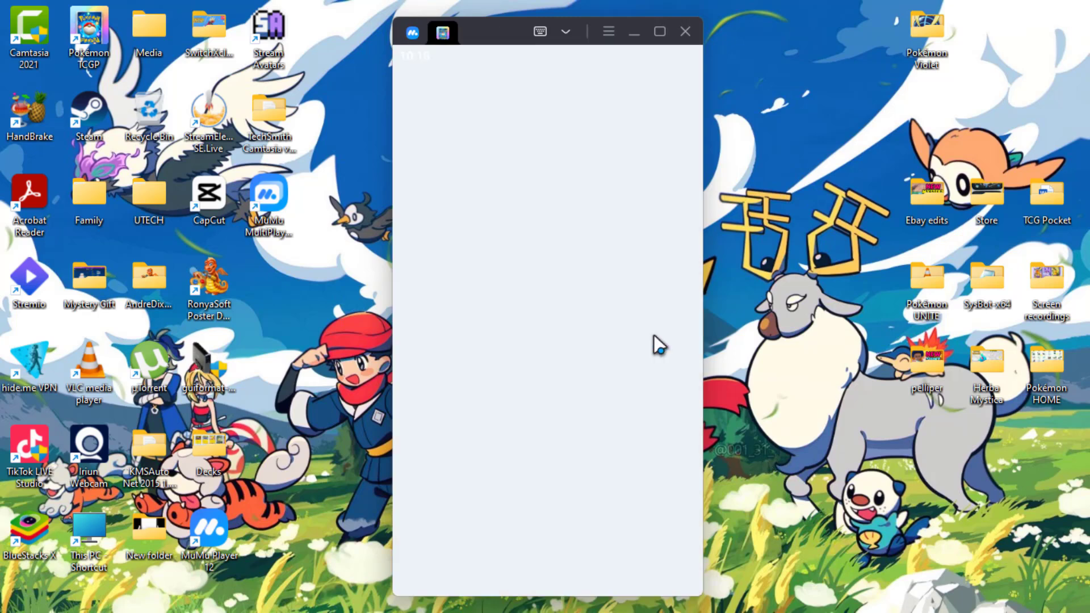
mouse_move(749, 342)
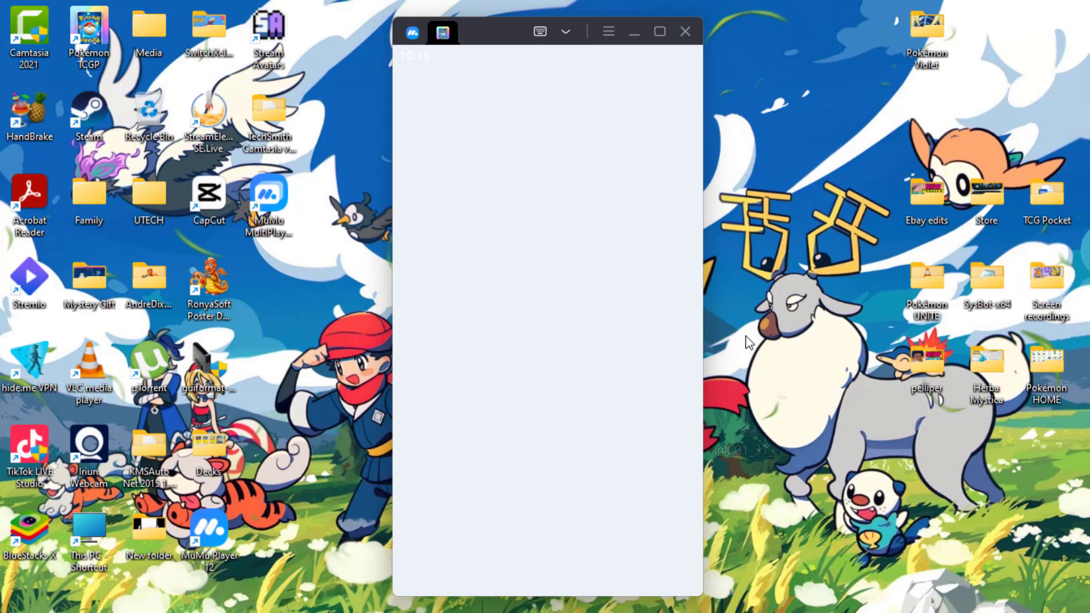
mouse_move(557, 35)
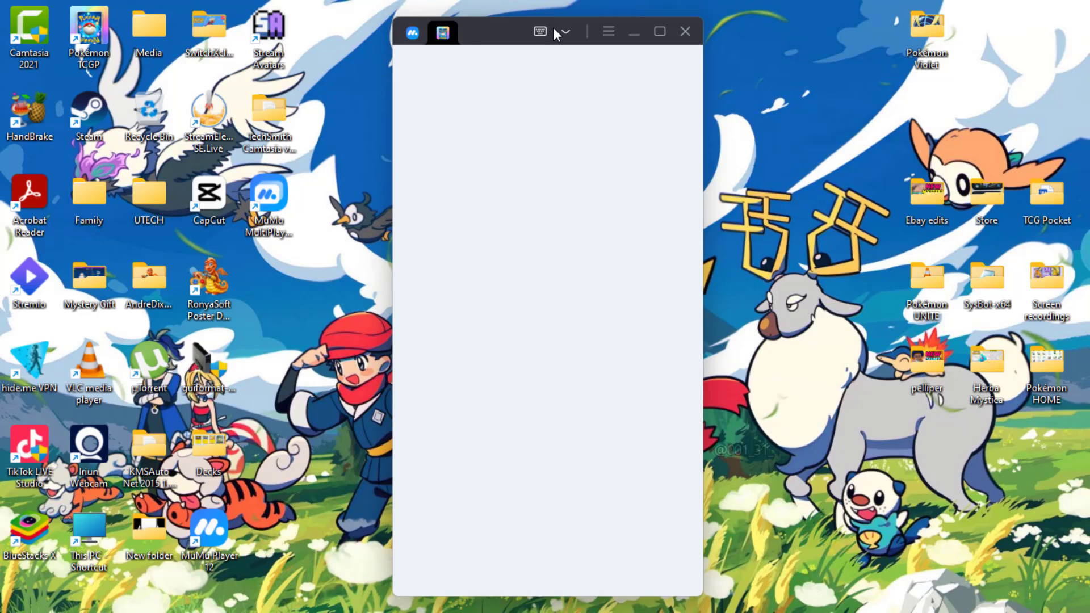
mouse_move(724, 23)
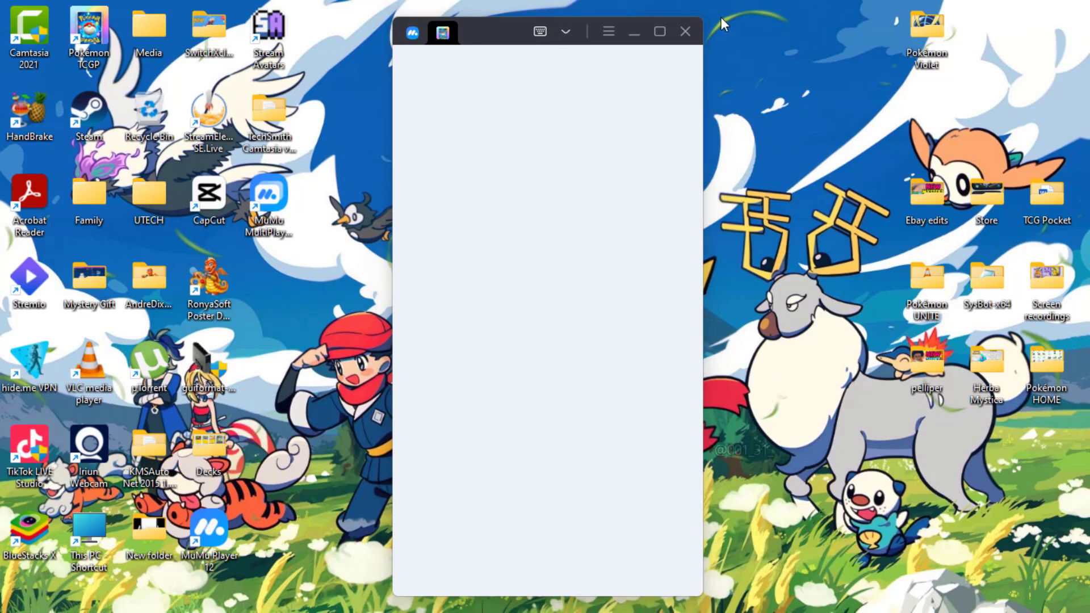
mouse_move(724, 13)
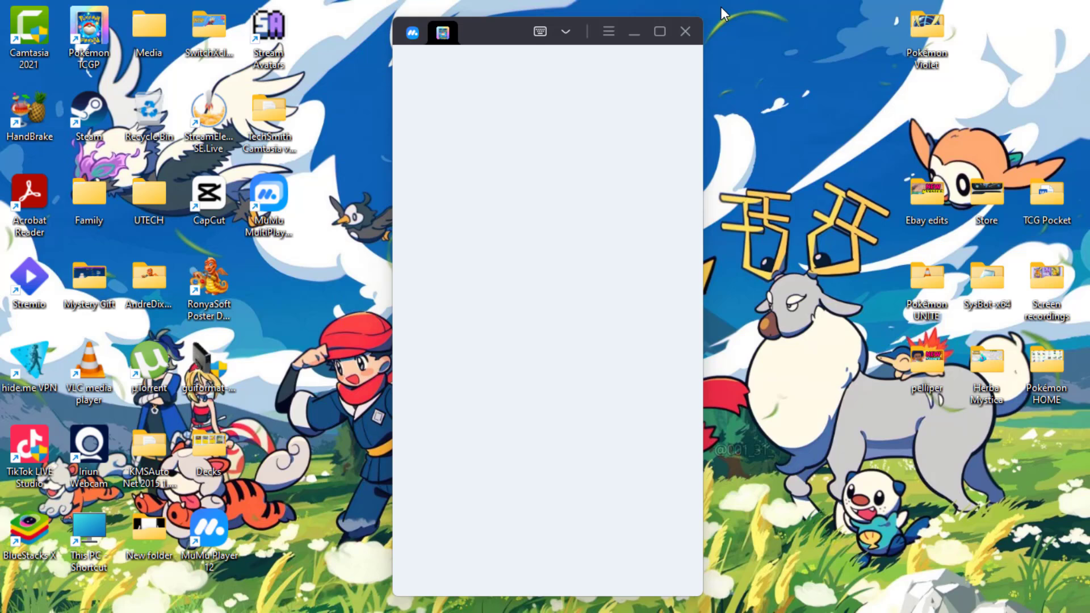
mouse_move(646, 49)
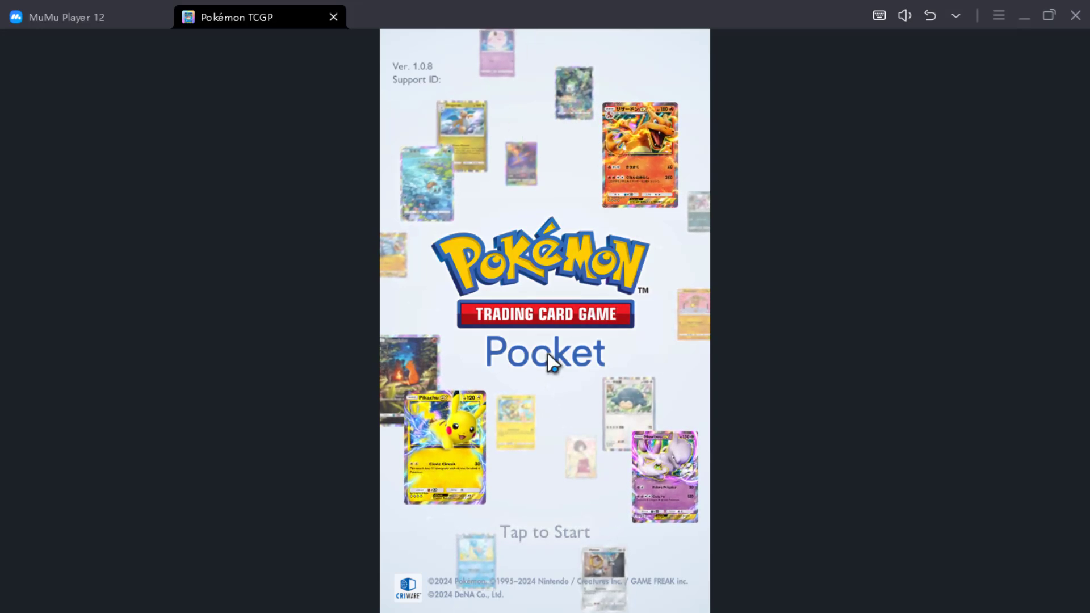
- Tap to Start, then submit a birth date of month 1, 1996 with Jamaica as region
left_click(550, 361)
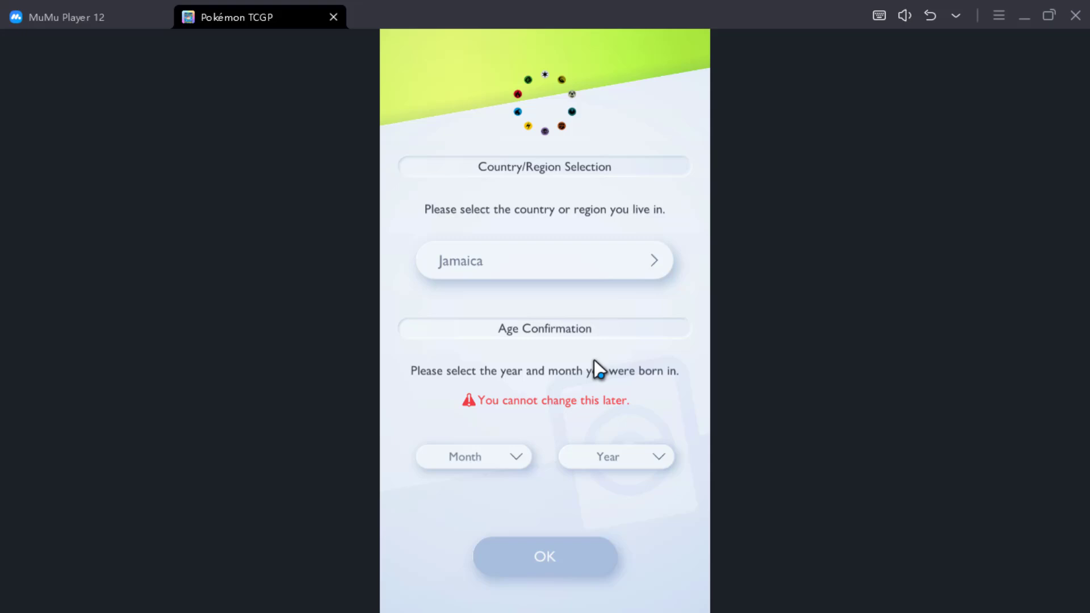
mouse_move(518, 272)
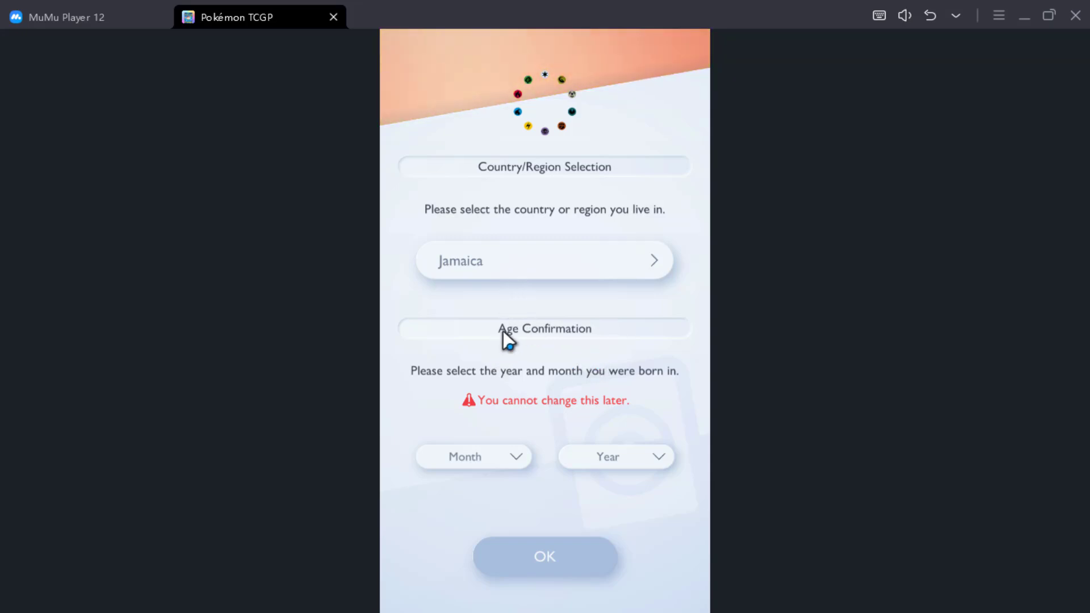
left_click(474, 456)
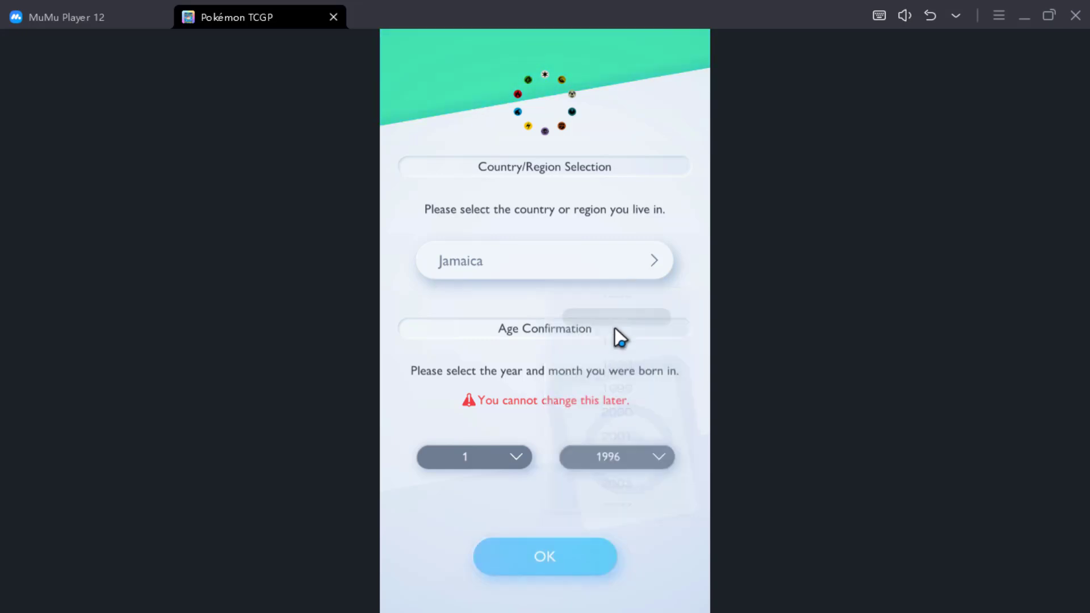
left_click(544, 556)
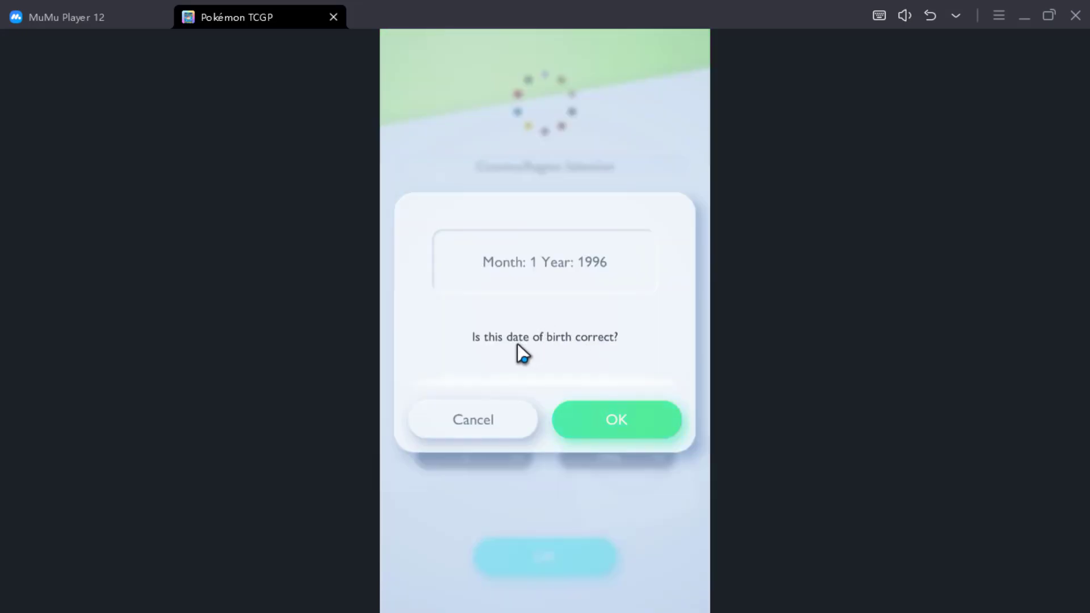
mouse_move(571, 351)
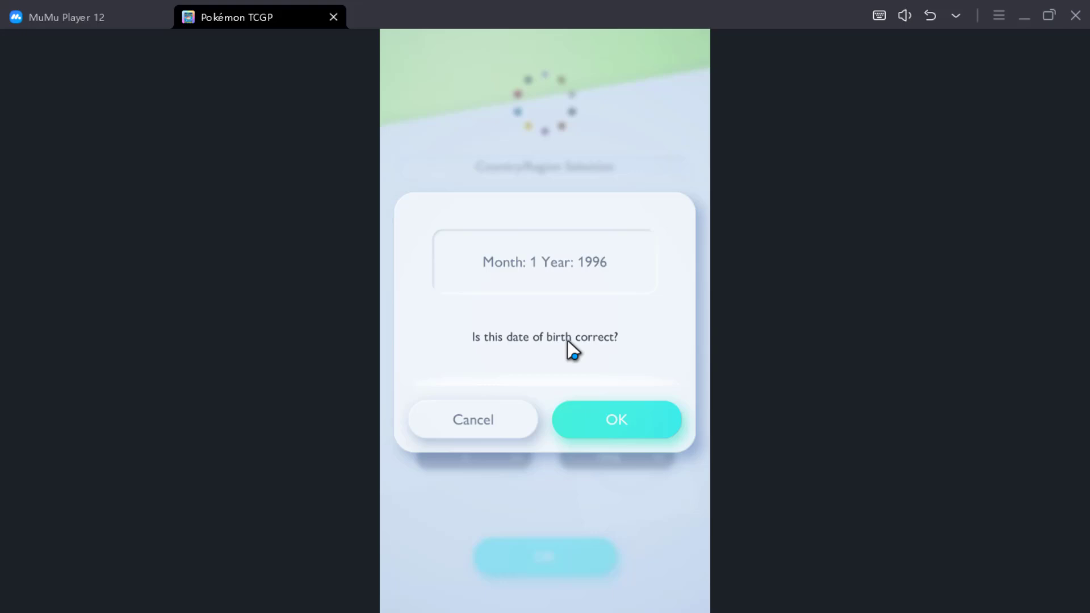
- Confirm the birth date and review the Terms of Use
left_click(615, 419)
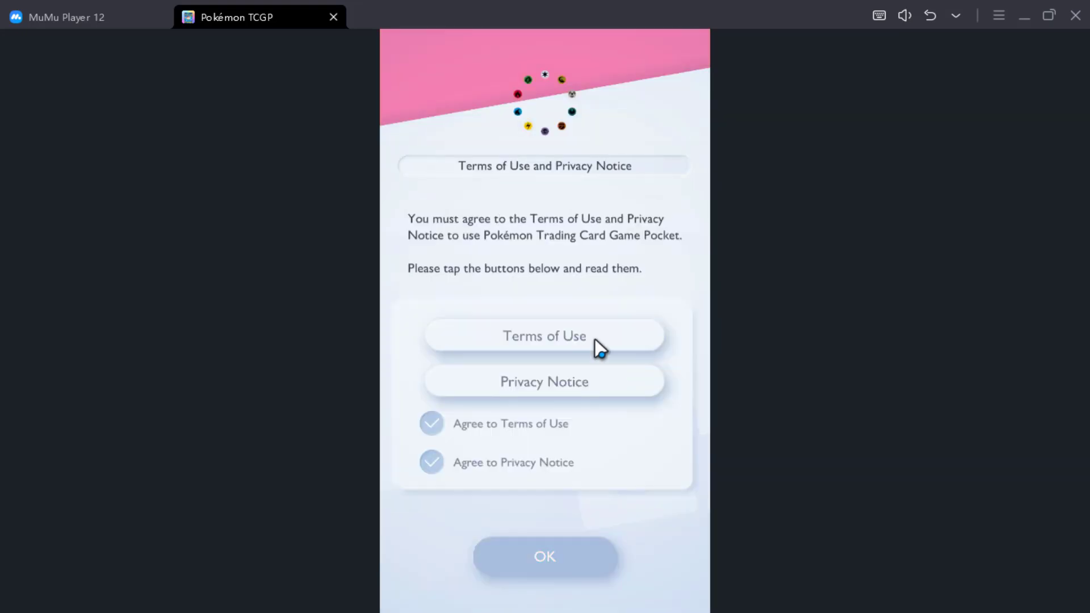
mouse_move(526, 345)
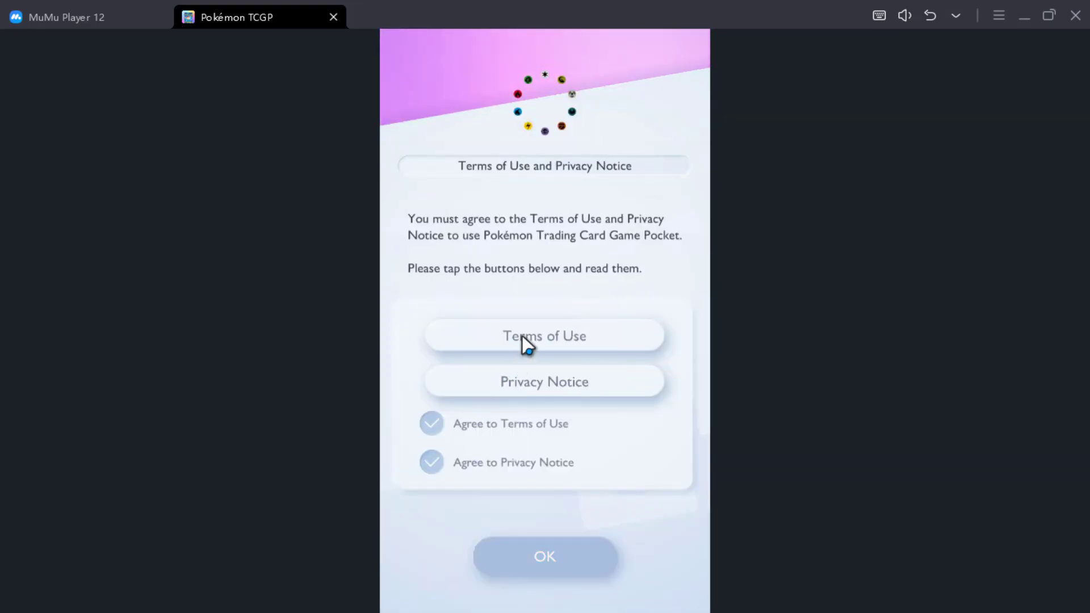
left_click(544, 336)
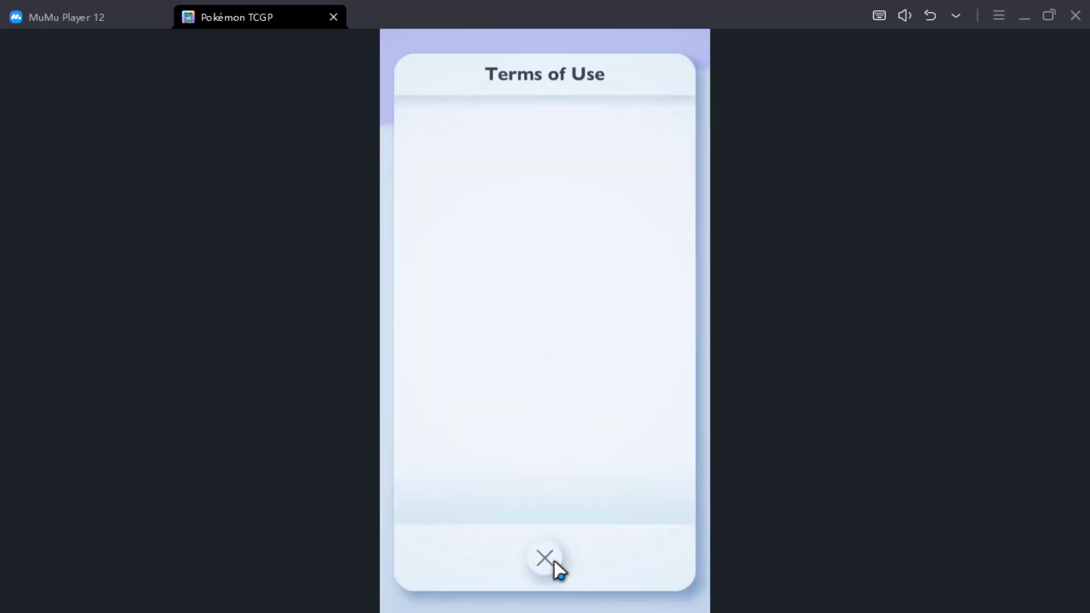
left_click(544, 559)
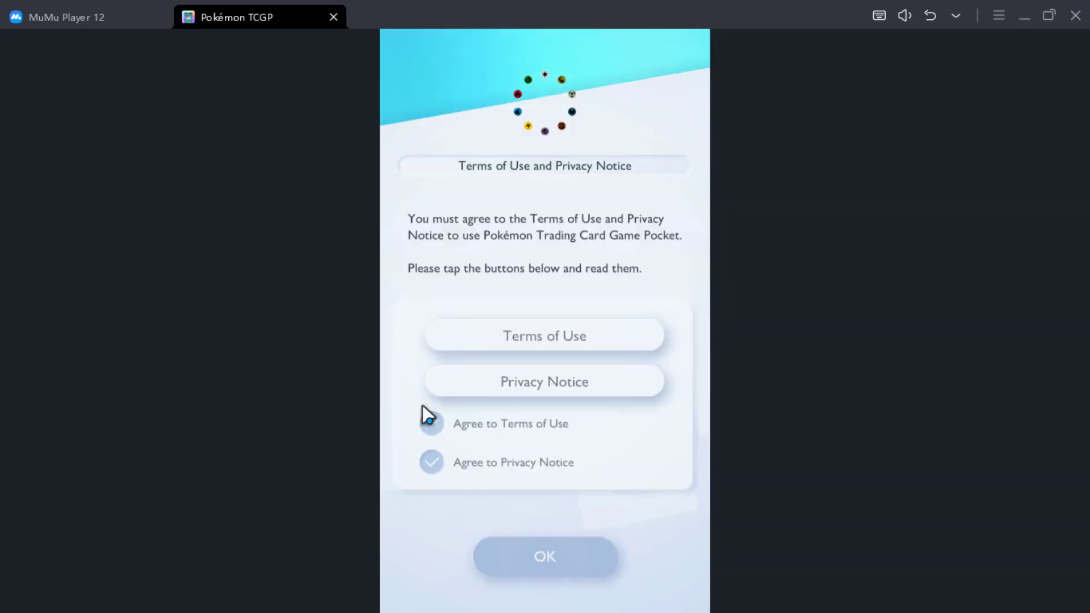
- Agree to the Terms of Use and Privacy Notice and confirm declined data sharing
left_click(544, 381)
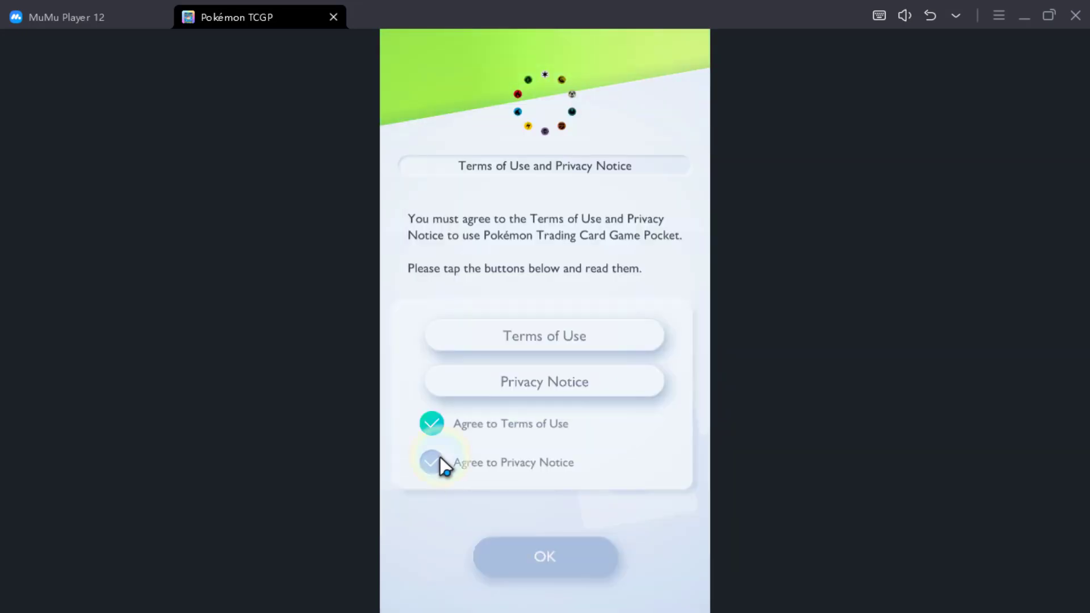
left_click(544, 556)
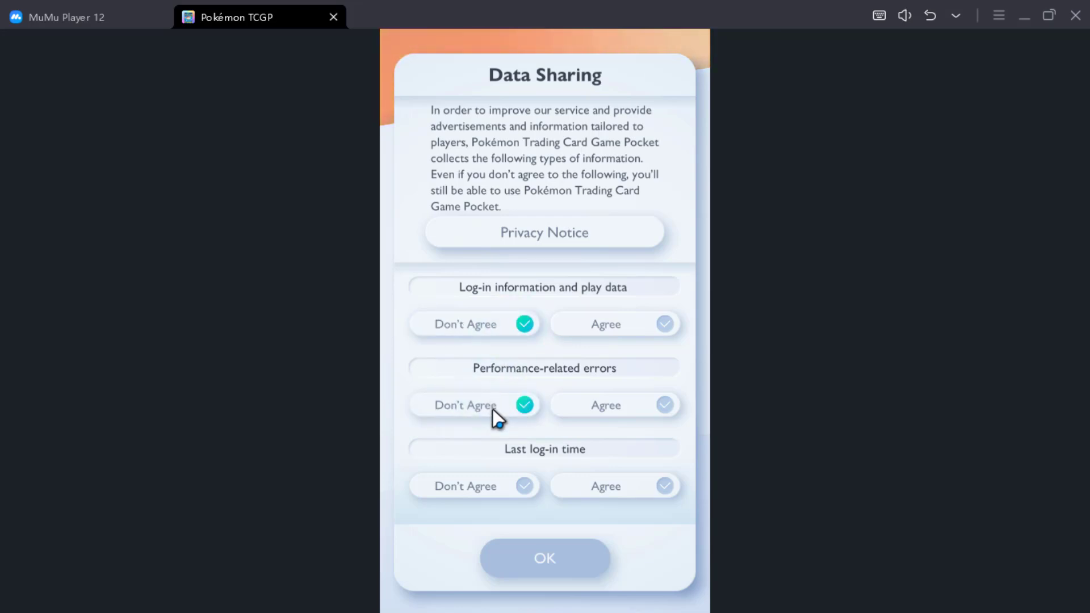
left_click(544, 559)
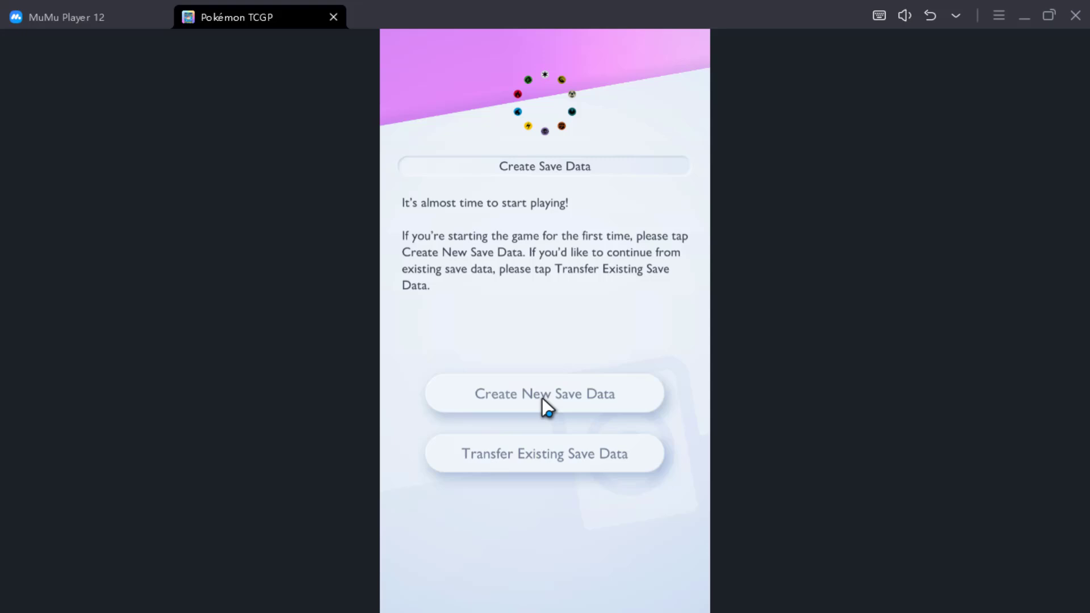
- Create new save data and choose Not now for account linking
left_click(544, 394)
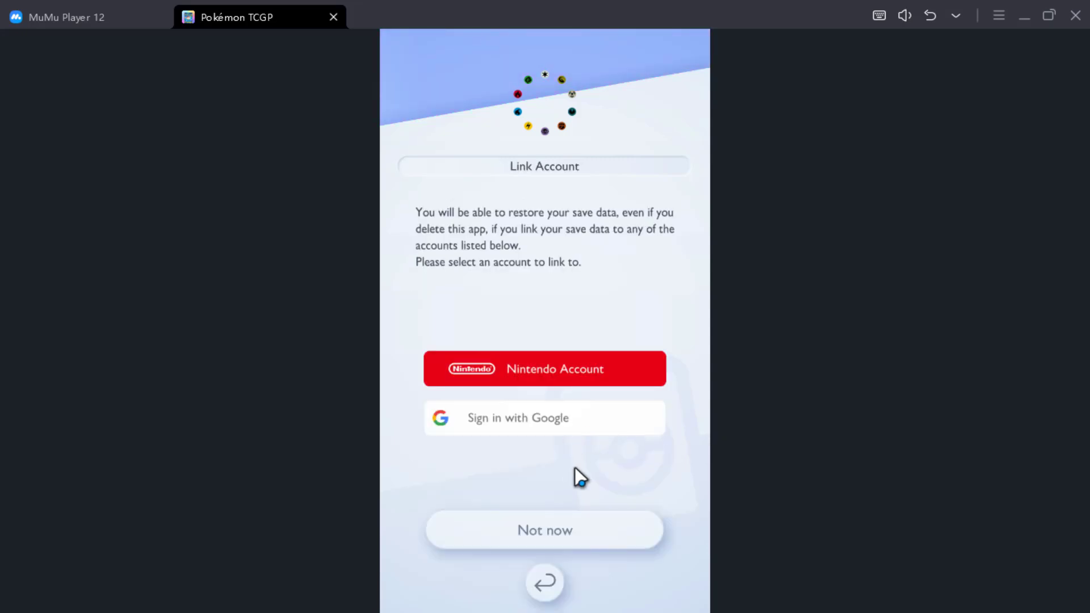
left_click(544, 368)
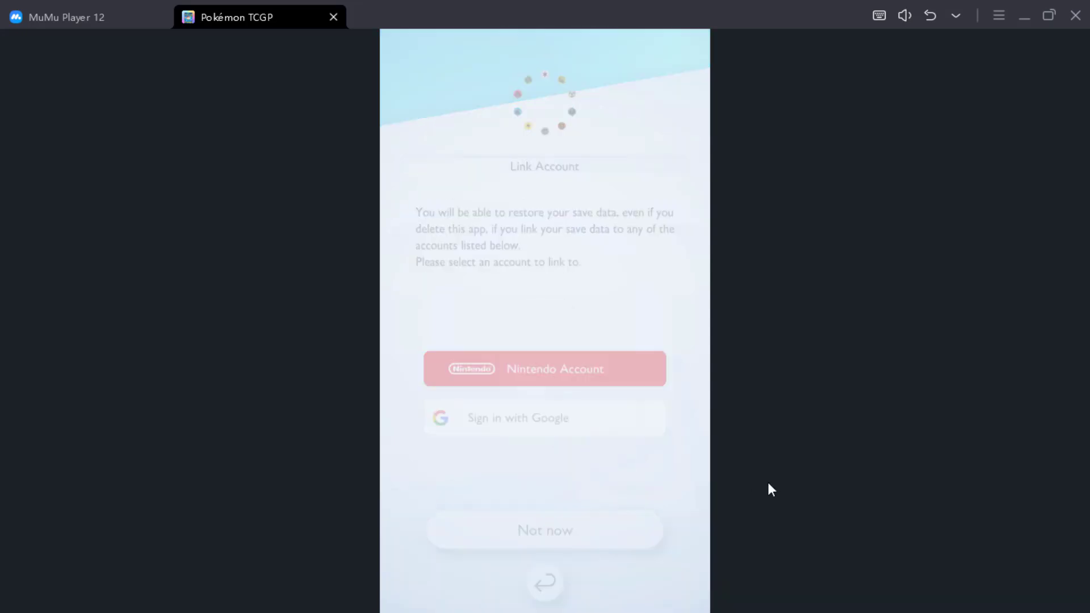
left_click(544, 531)
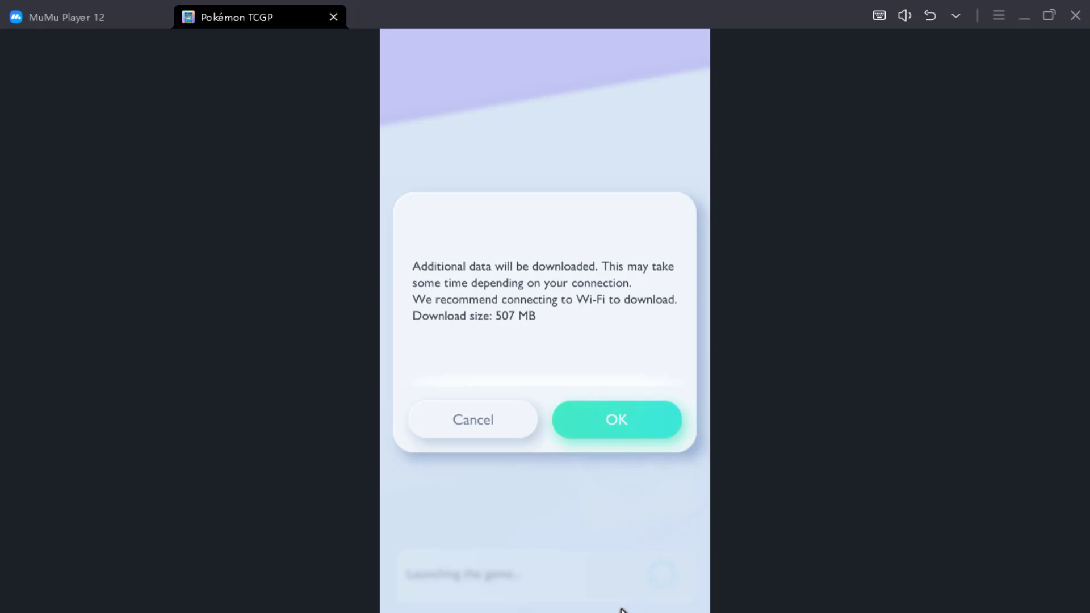
- OK the 507 MB additional data download so the game starts downloading
left_click(615, 419)
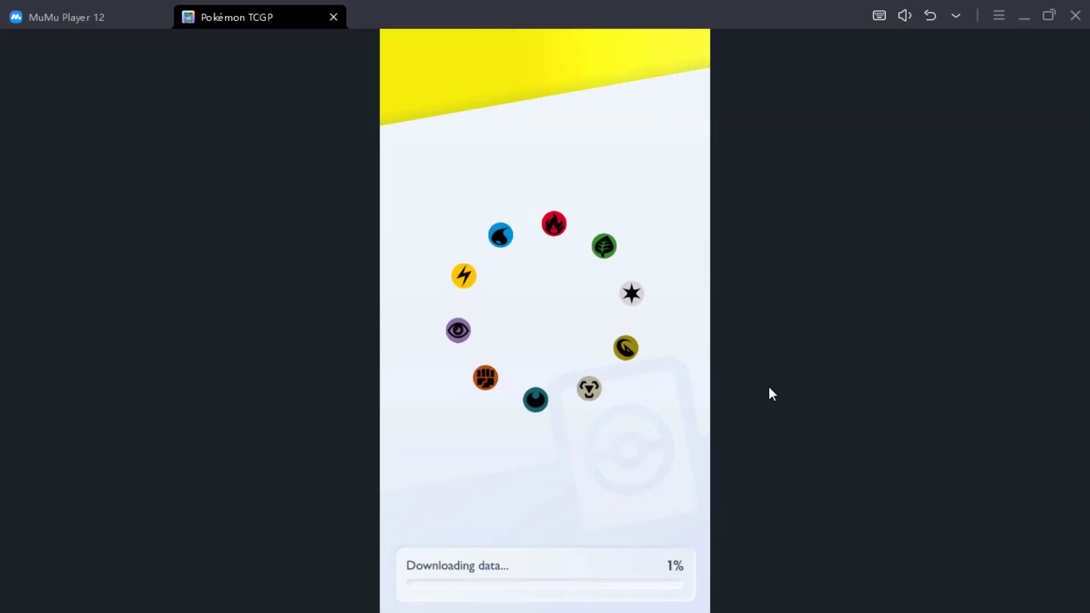